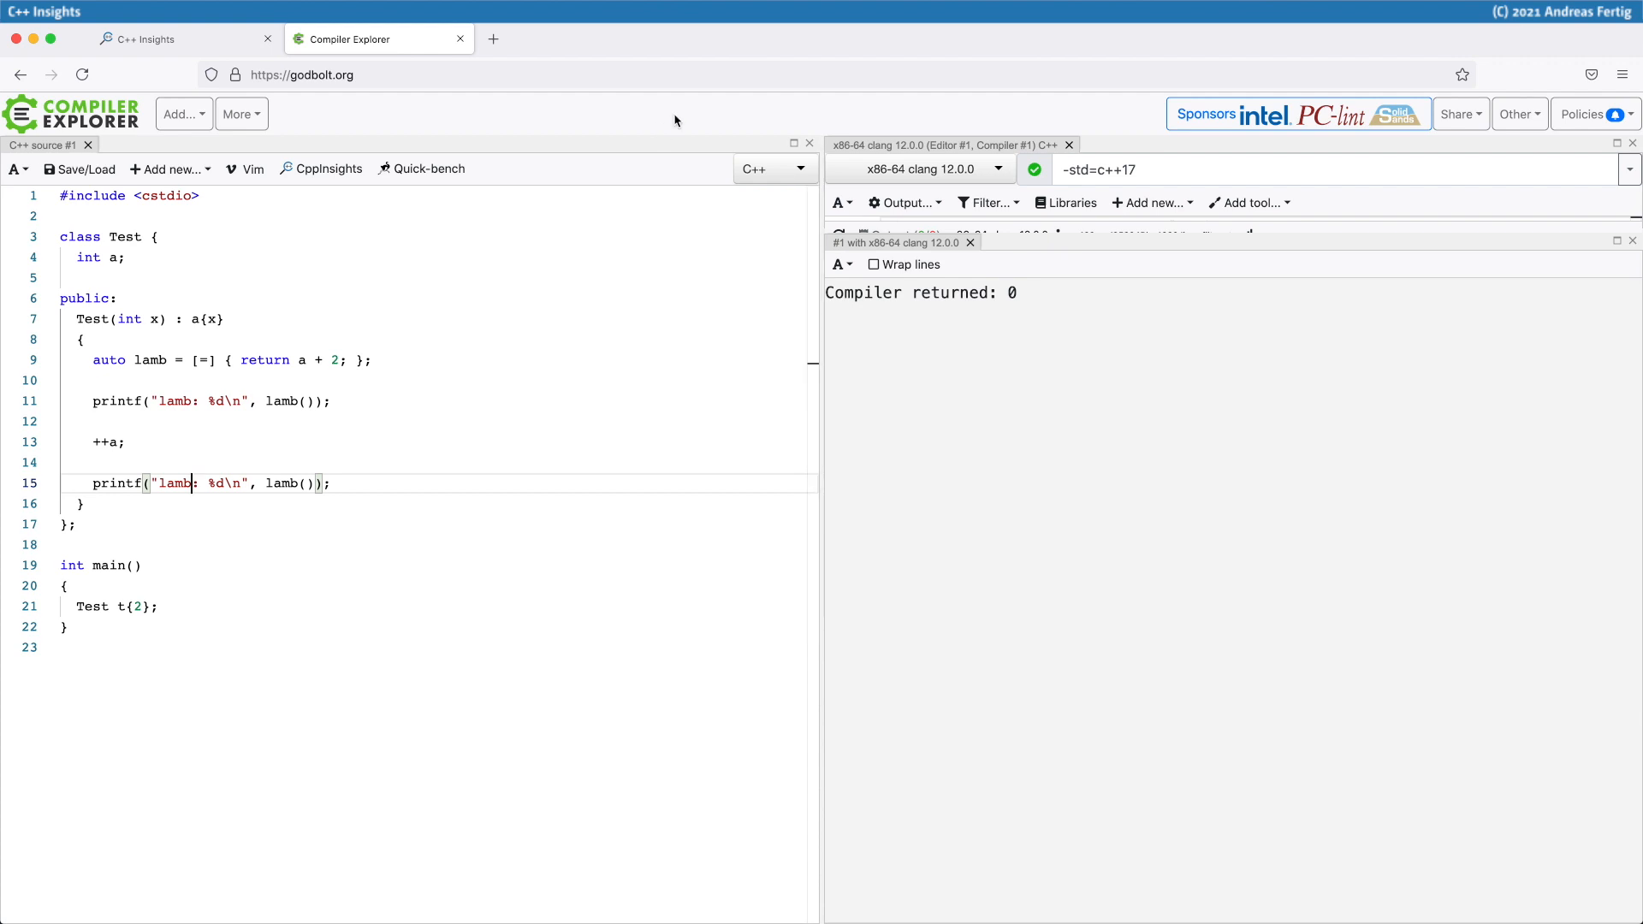
# Step: Enable 'Run the compiled output' so Compiler Explorer prints lamb: 4 and lamb: 5
pyautogui.click(904, 202)
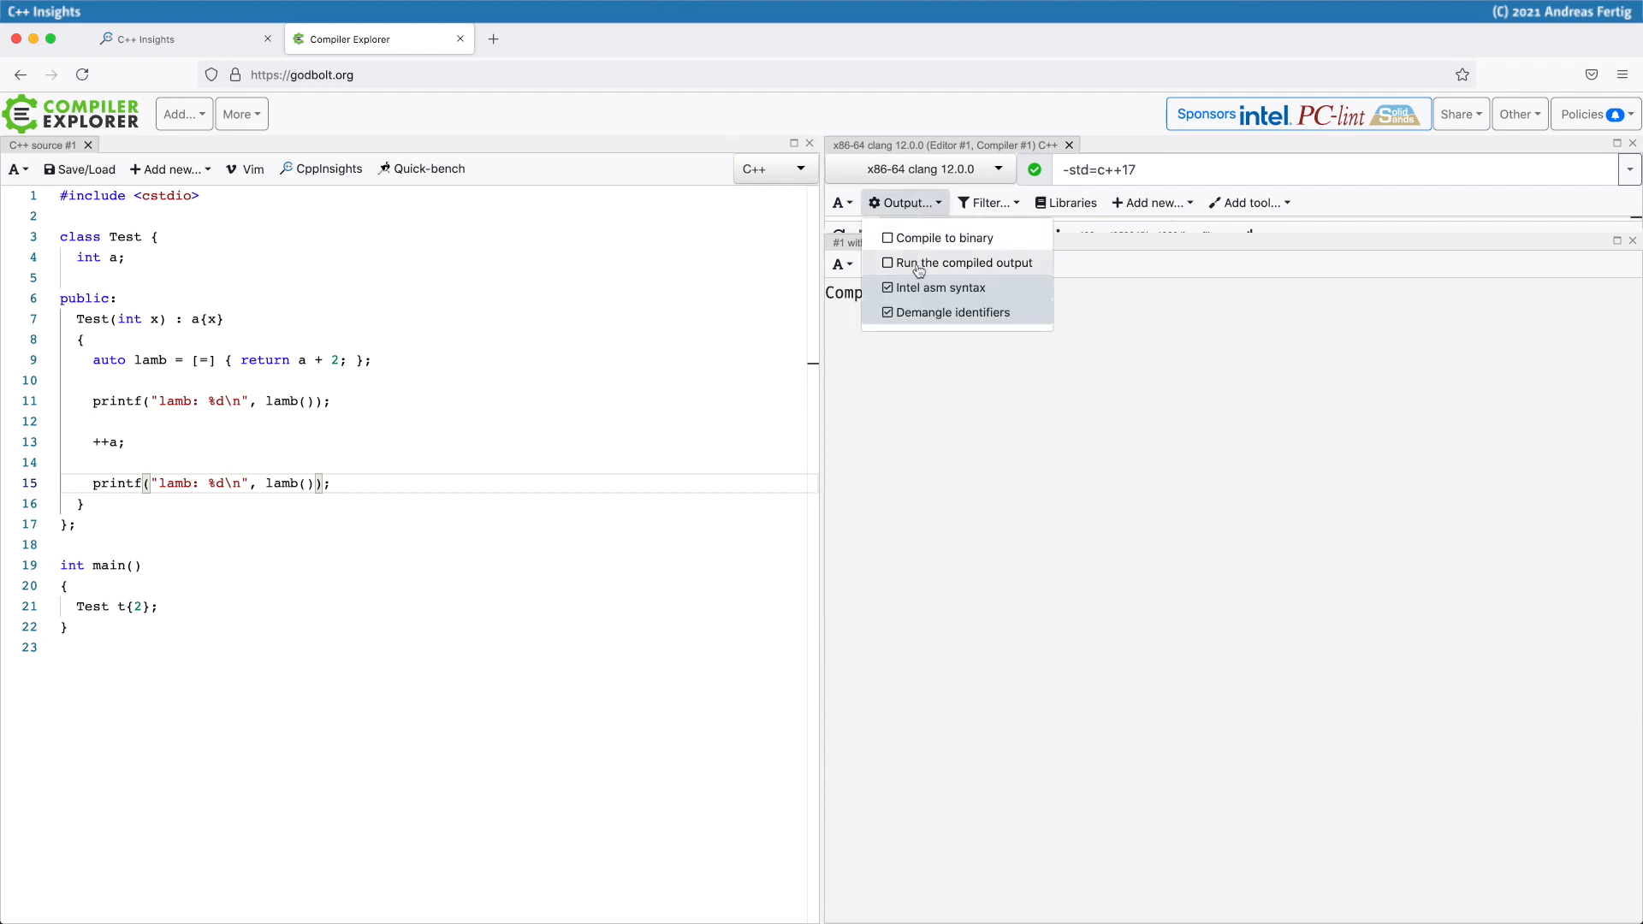
pyautogui.click(887, 262)
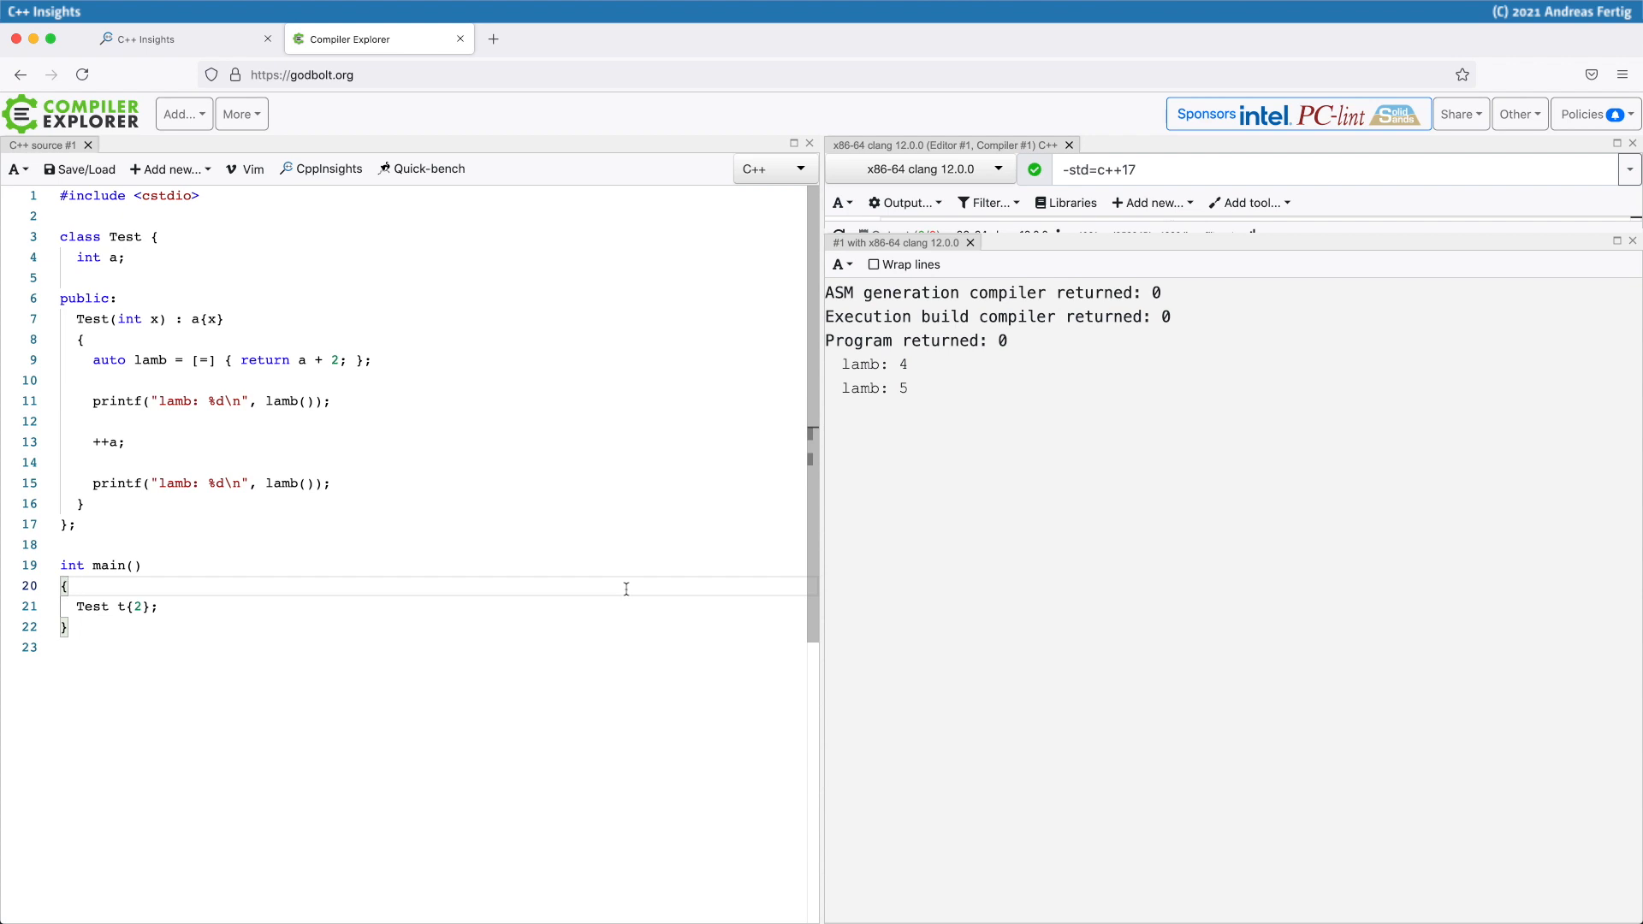
pyautogui.click(168, 39)
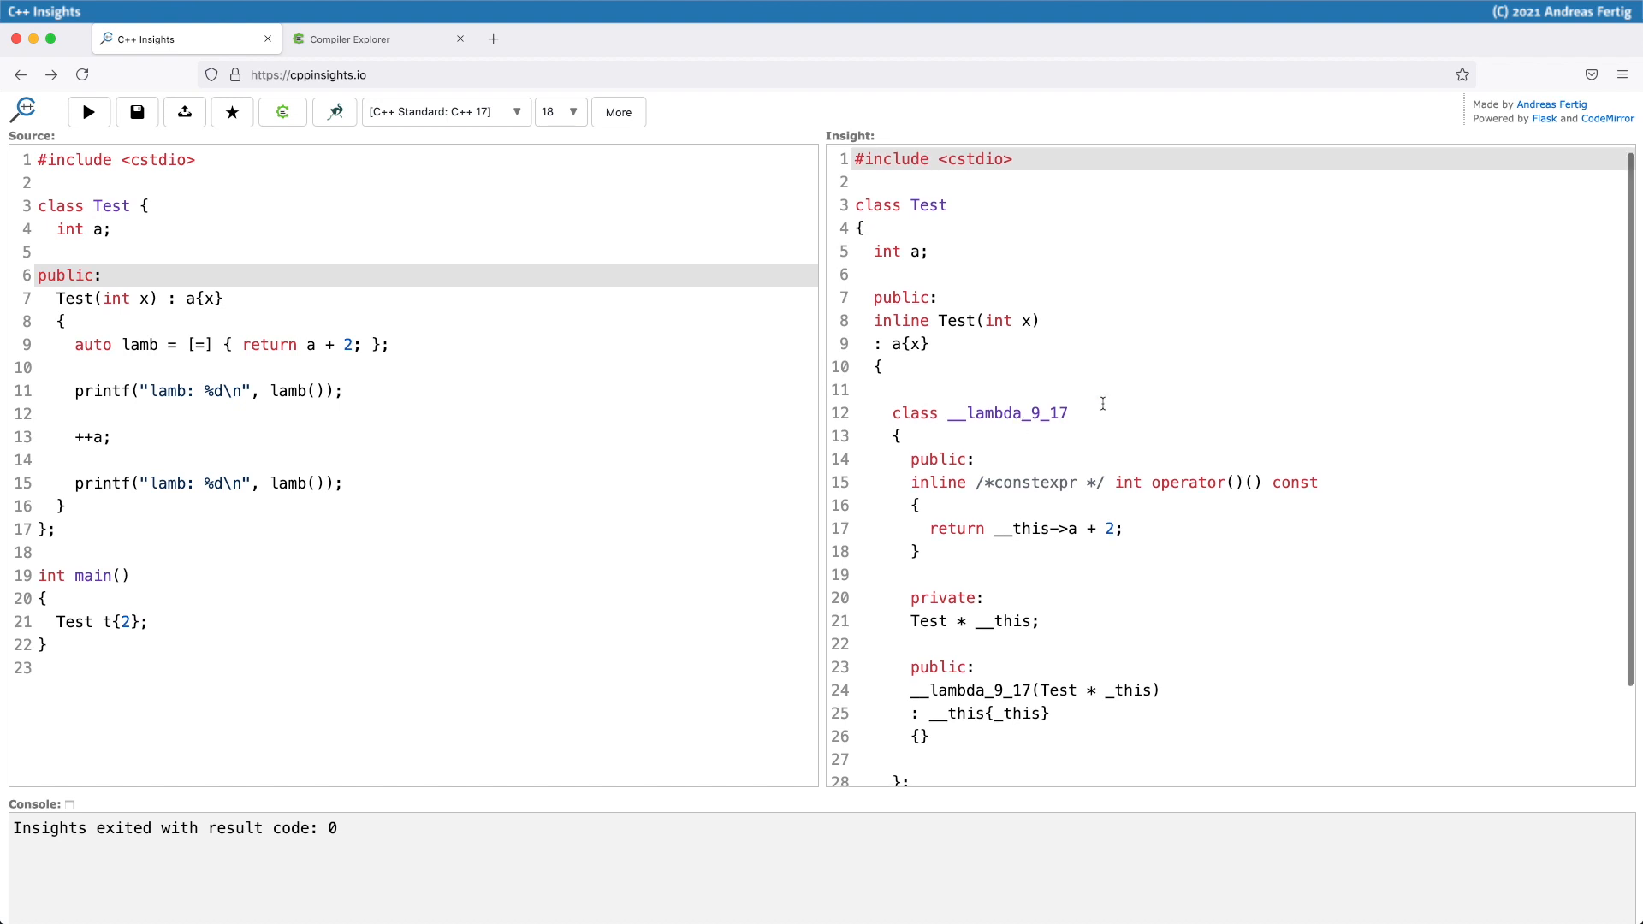
# Step: Walk through the generated closure class, highlighting __this in the call operator, constructor and lambda creation
pyautogui.scroll(-3)
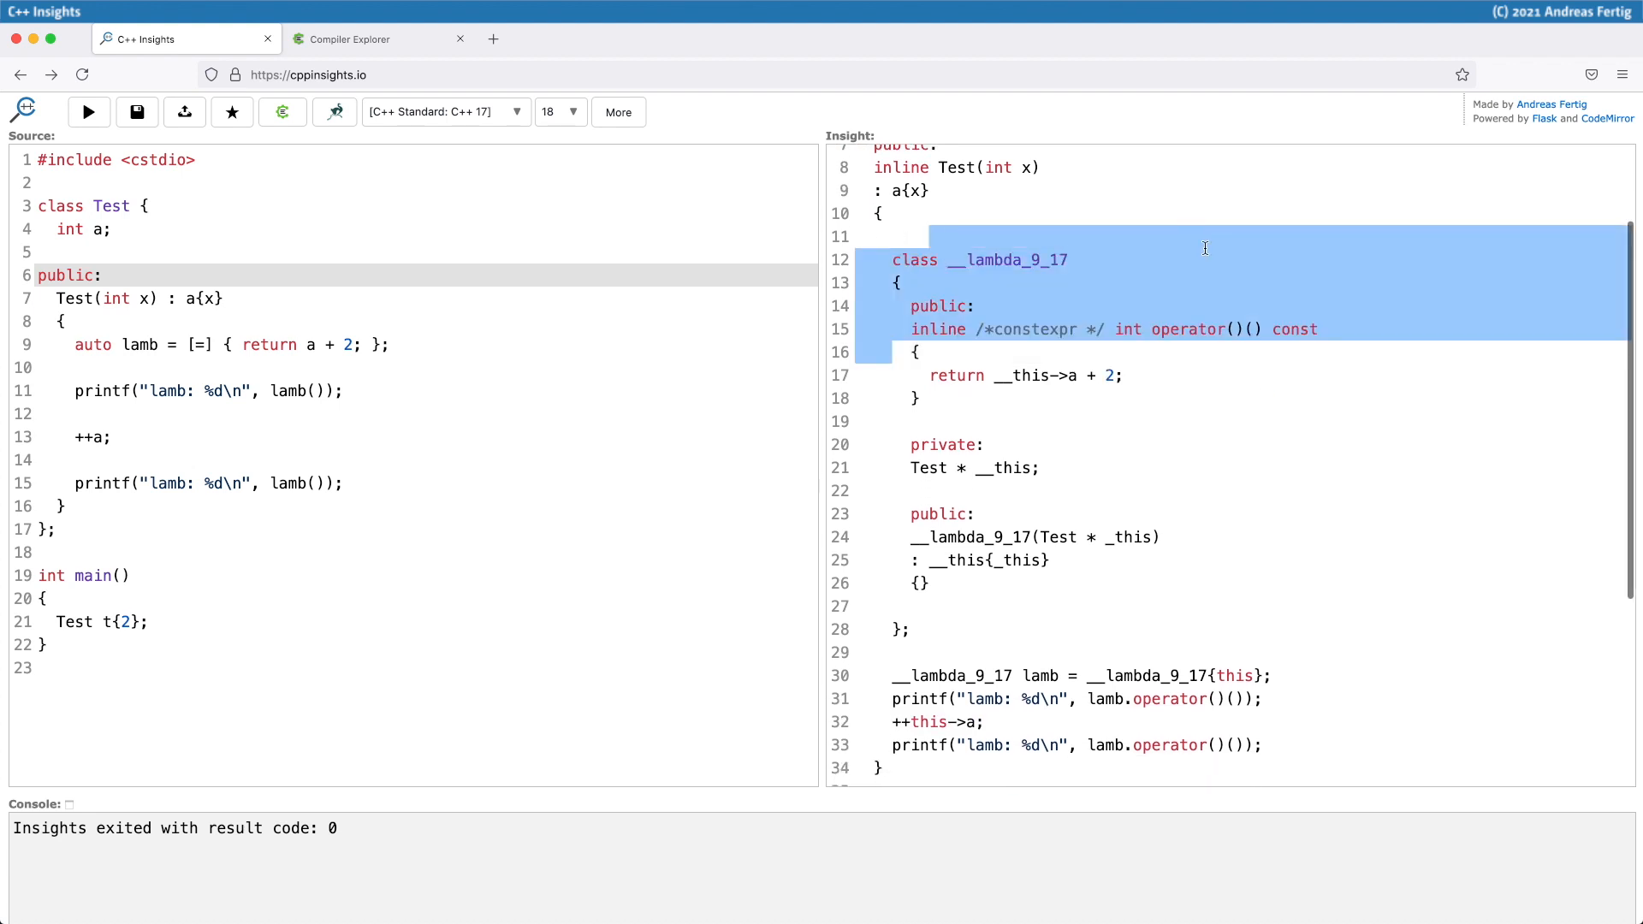
pyautogui.click(1247, 330)
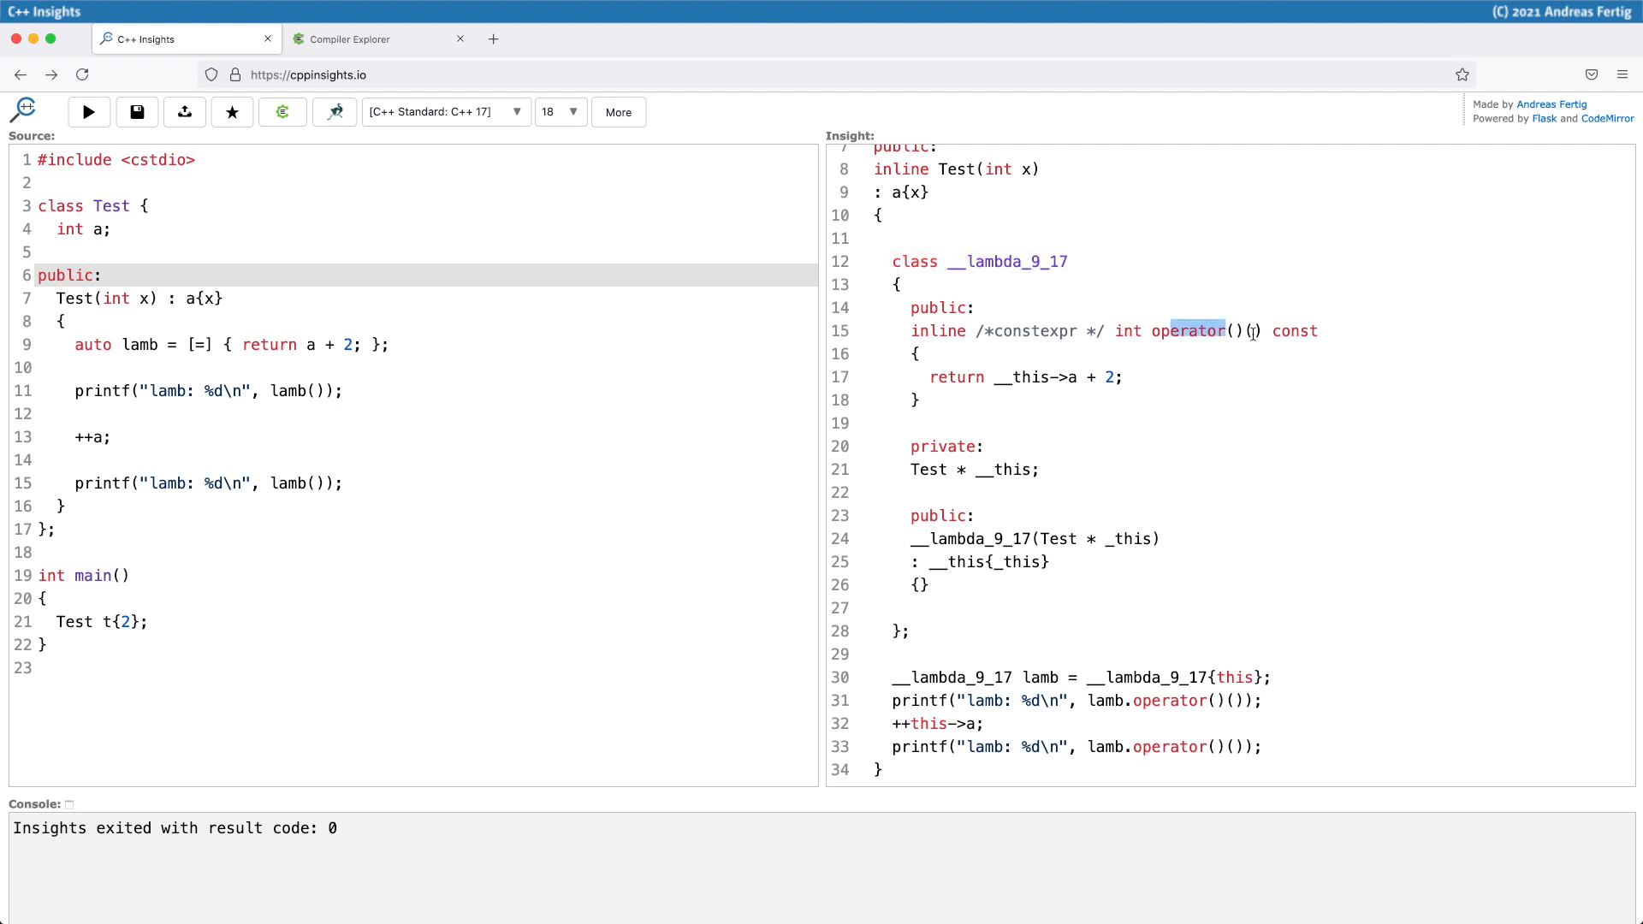
pyautogui.scroll(-3)
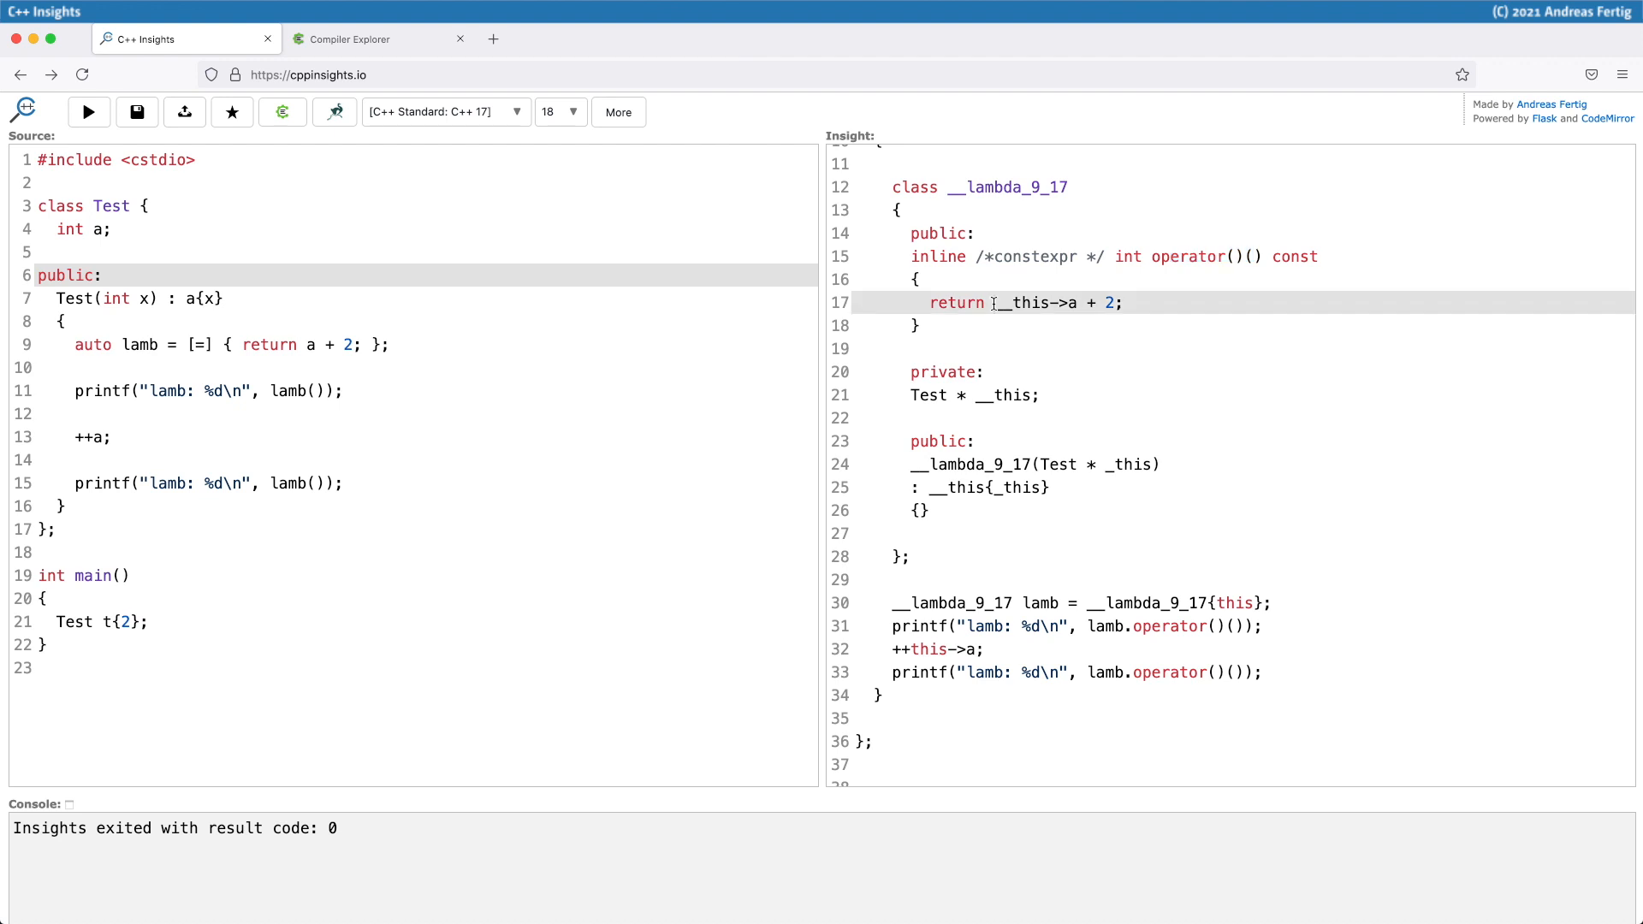
pyautogui.doubleClick(1027, 306)
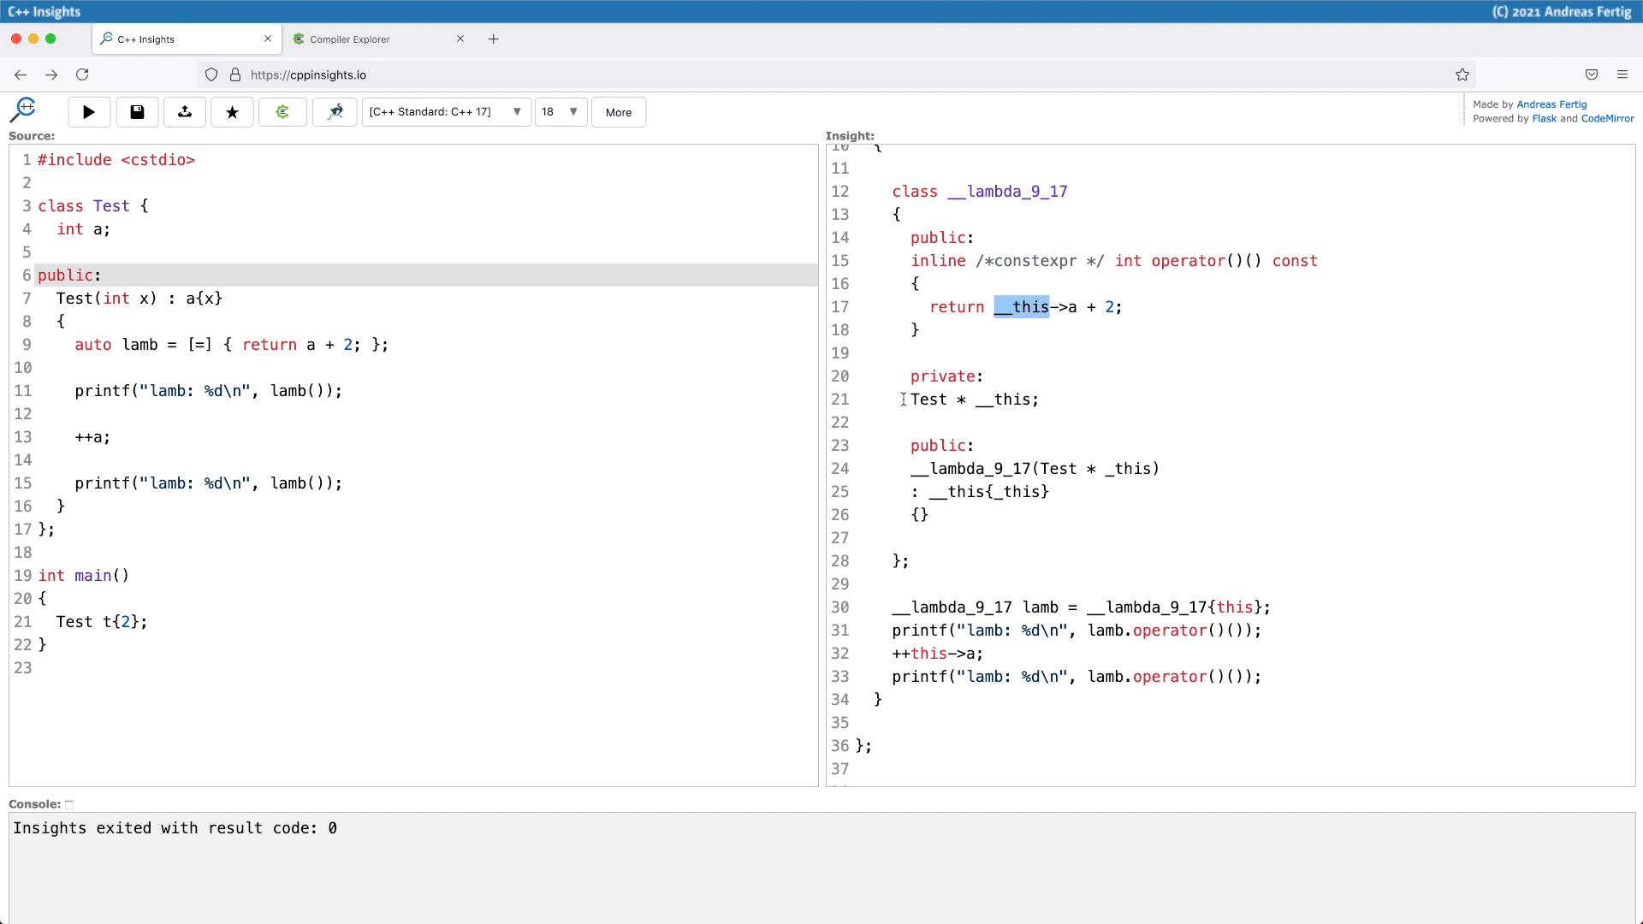
pyautogui.doubleClick(975, 400)
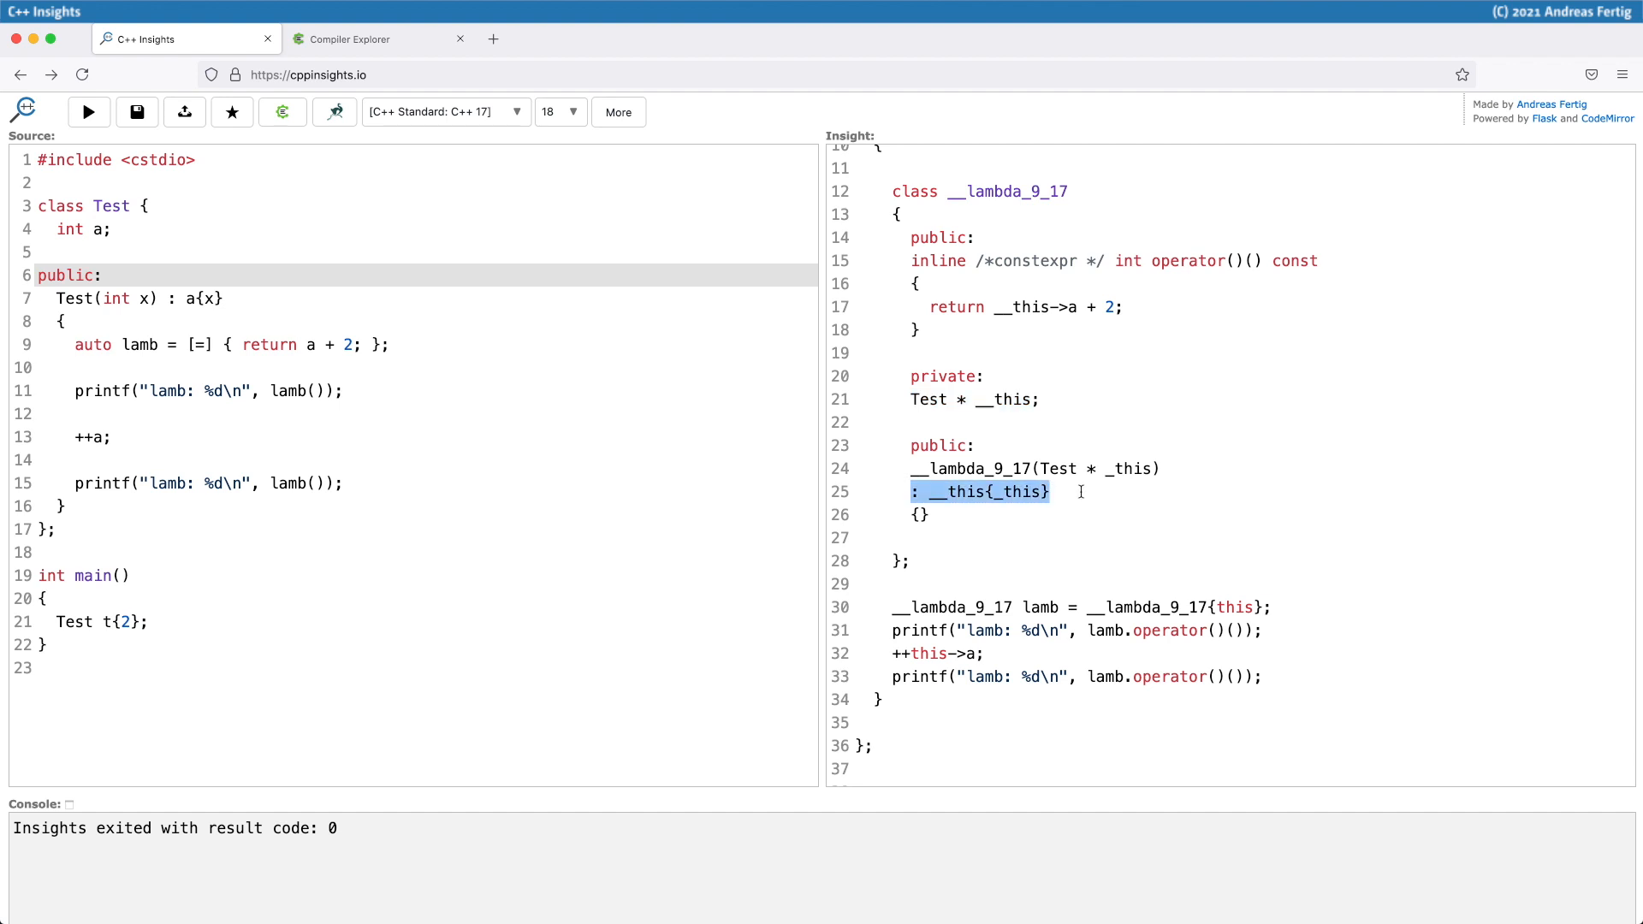
pyautogui.moveTo(881, 400)
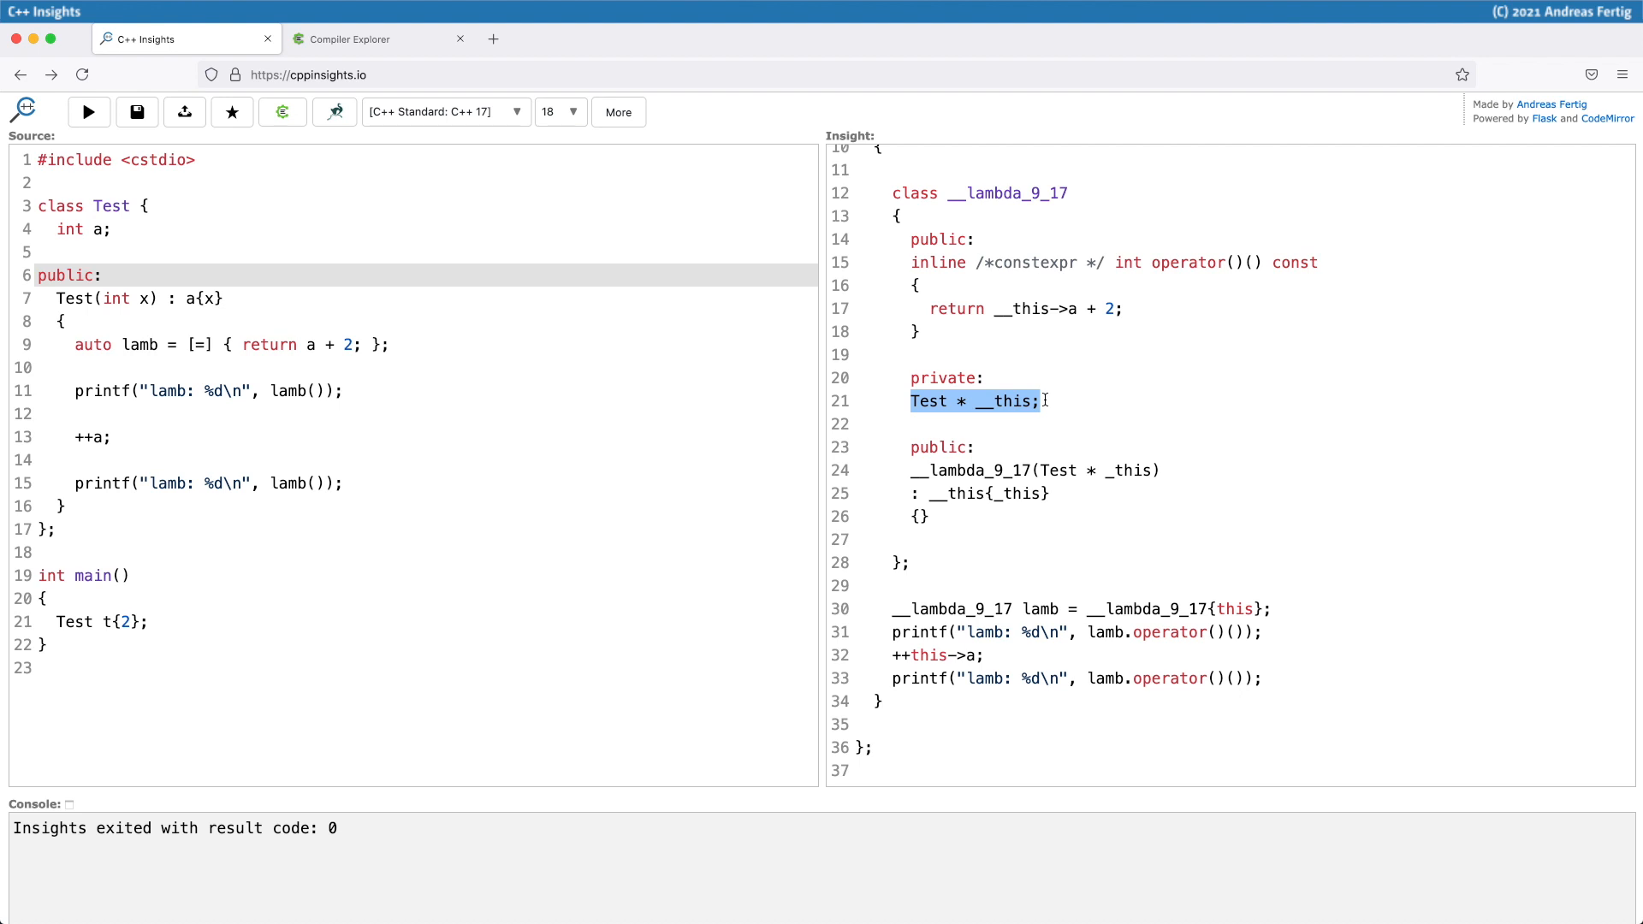
pyautogui.doubleClick(1234, 609)
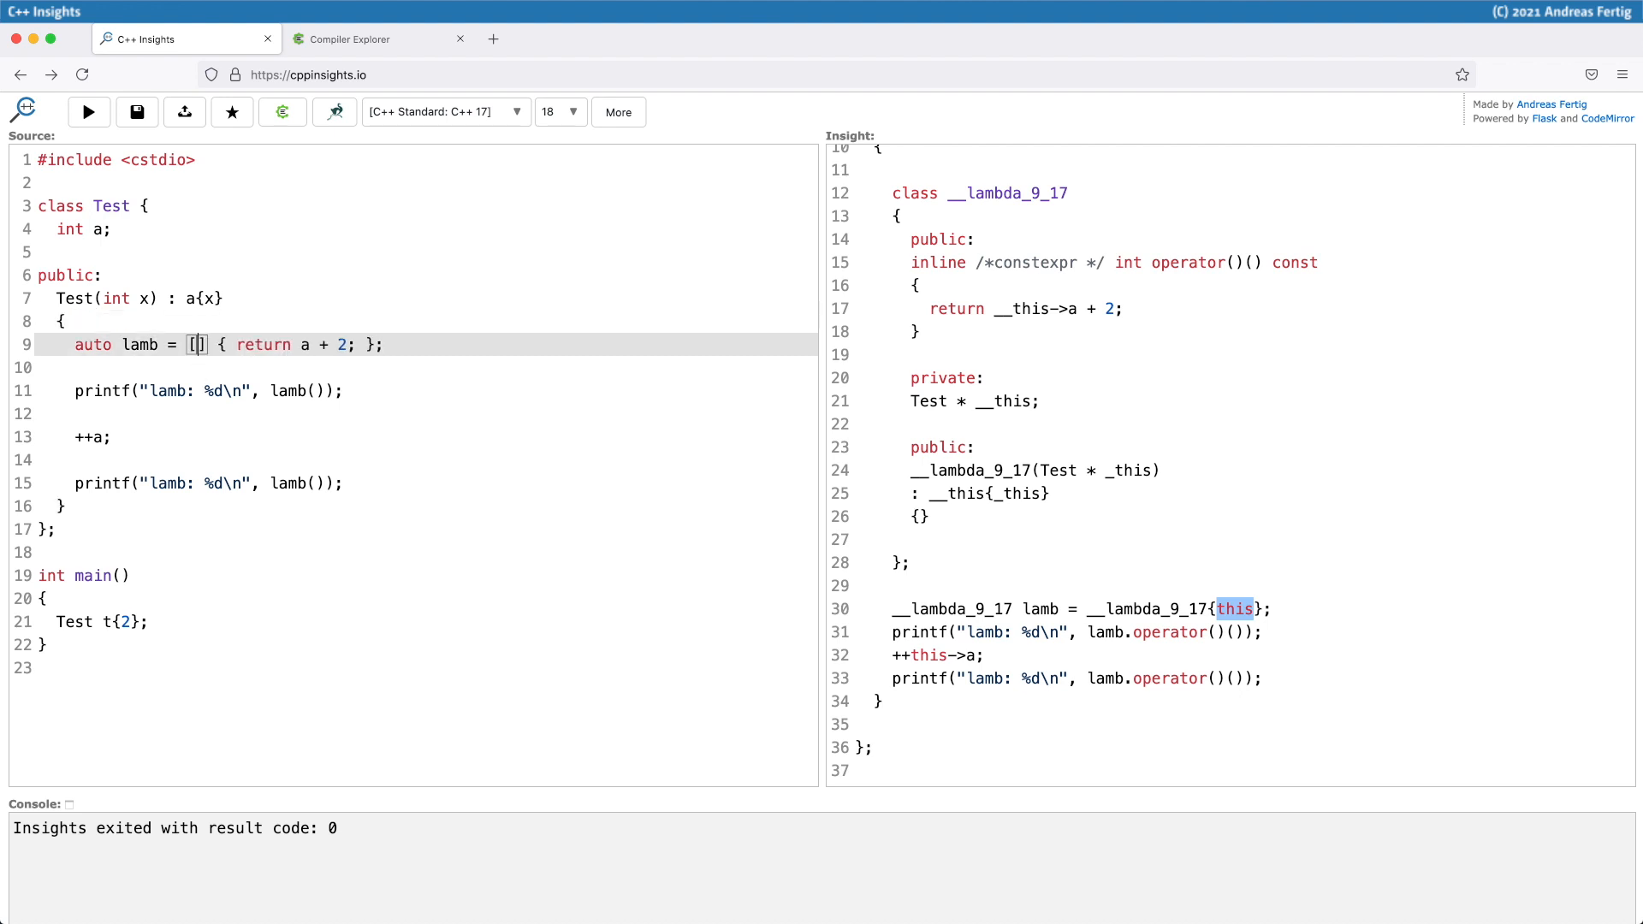
# Step: Capture *this in C++ Insights and highlight the generated Test copy member
pyautogui.write('*this')
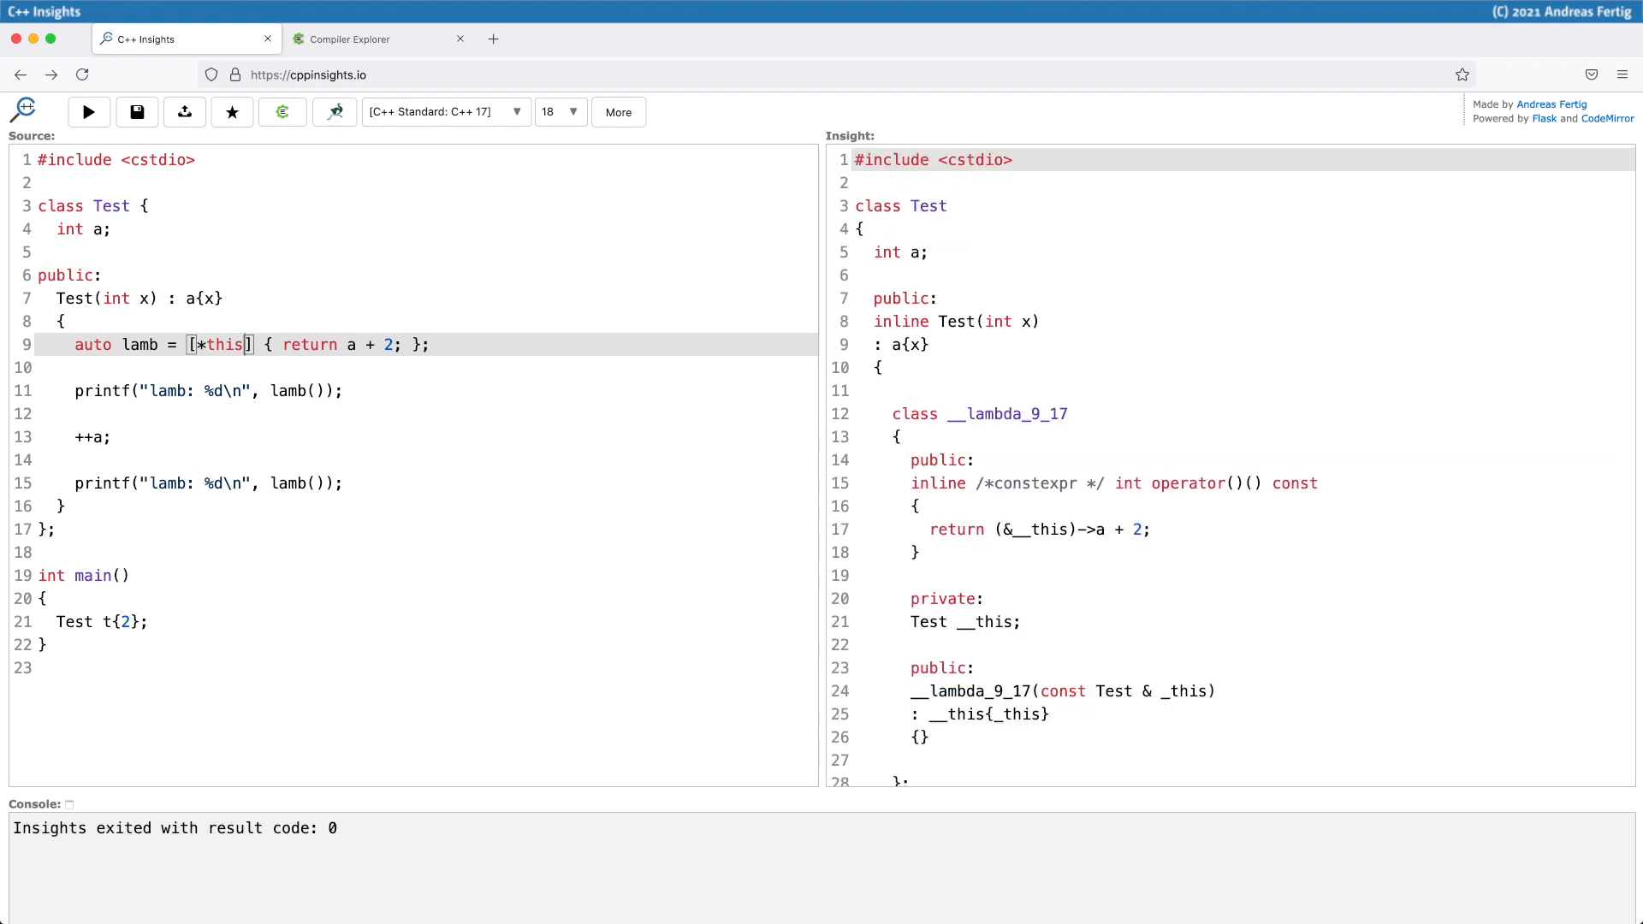
pyautogui.scroll(-3)
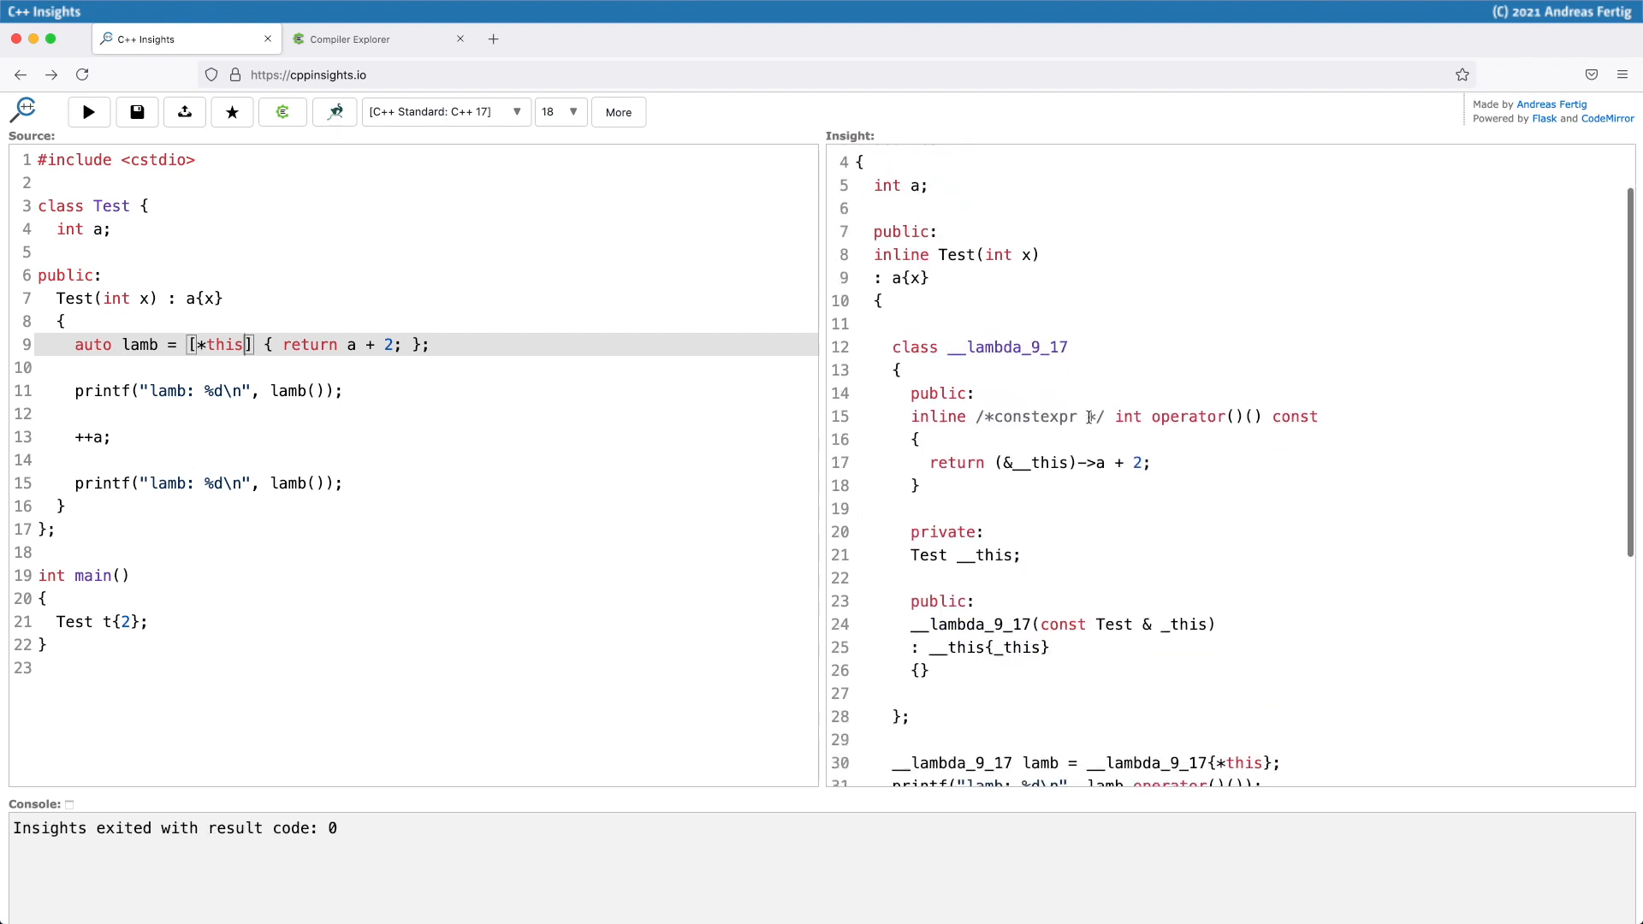
pyautogui.scroll(-3)
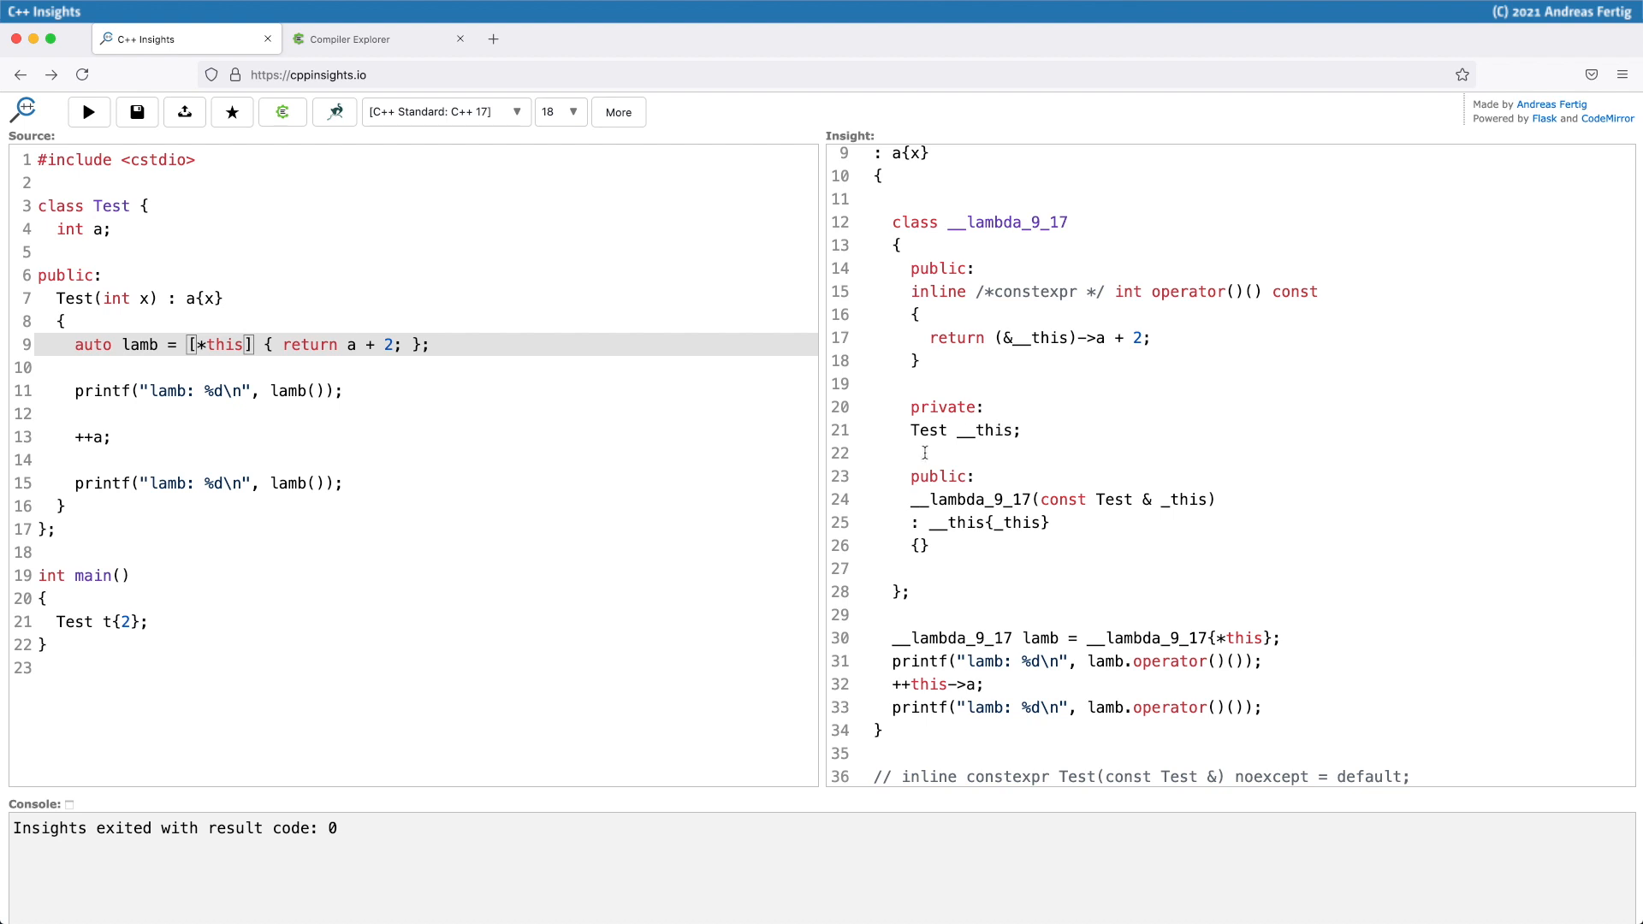
pyautogui.doubleClick(927, 430)
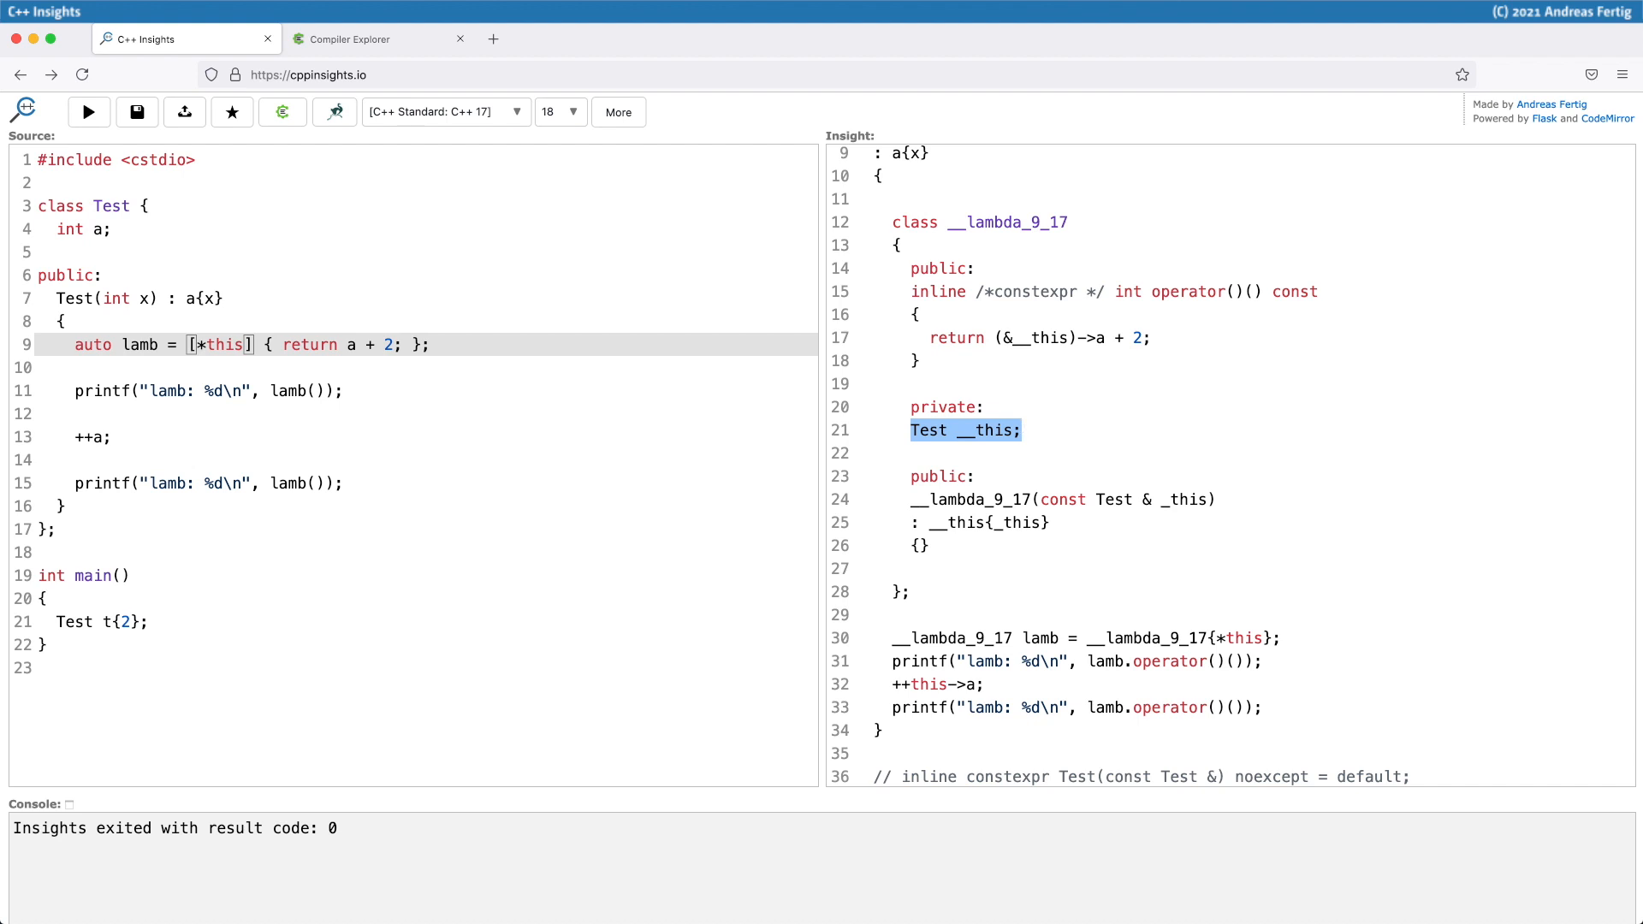
pyautogui.click(373, 38)
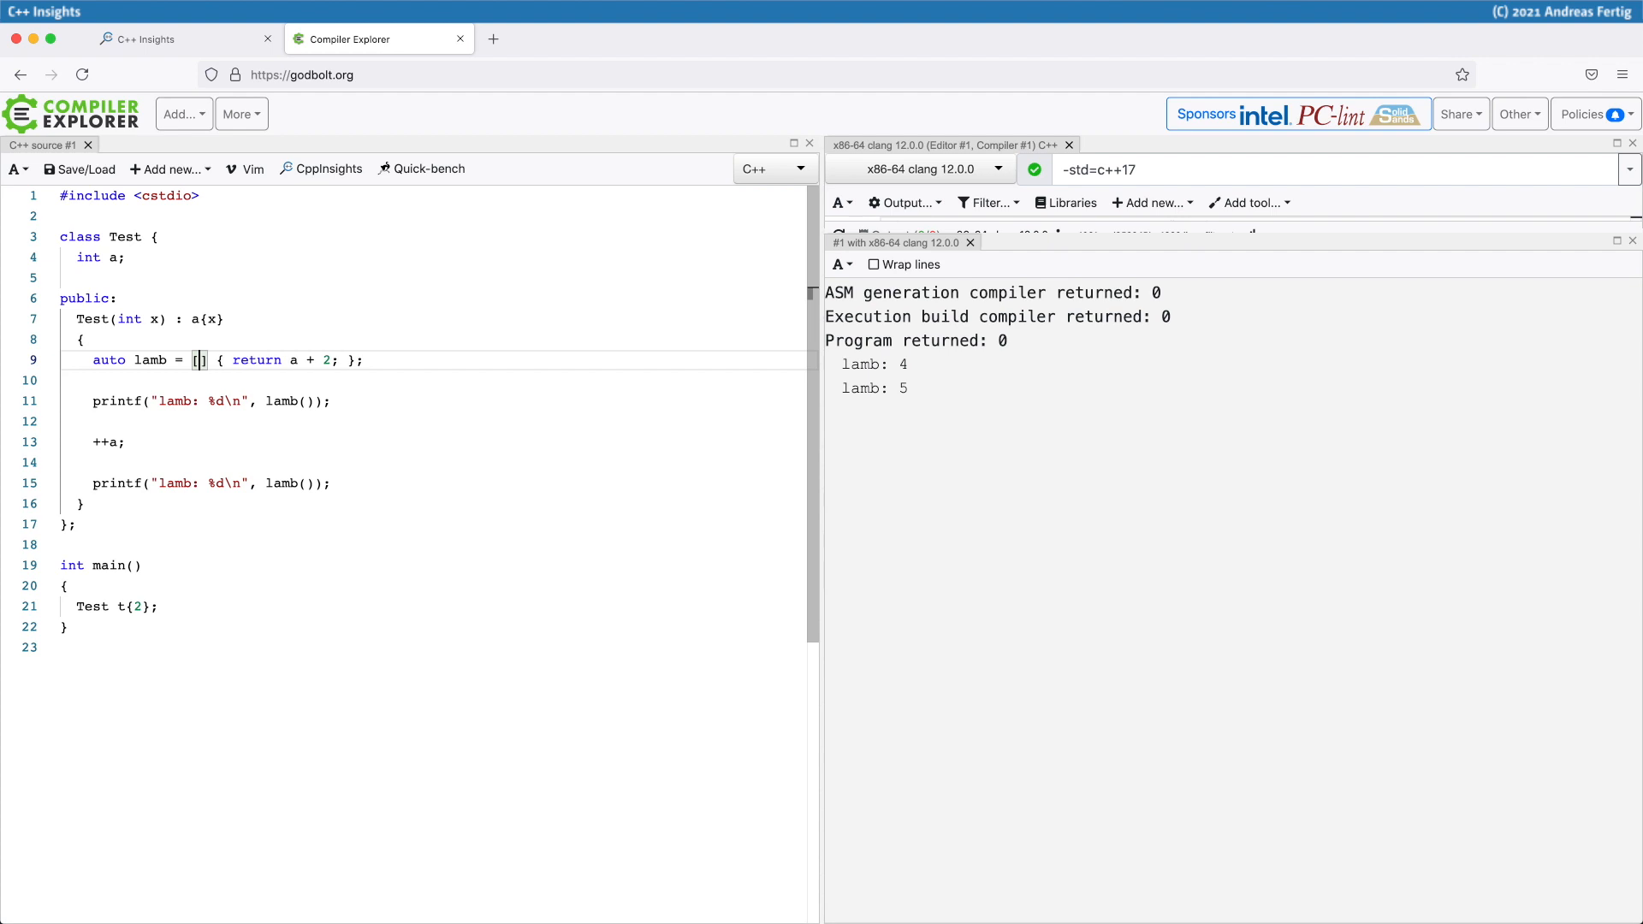
# Step: Make the Compiler Explorer lambda on line 9 capture *this
pyautogui.write('*this')
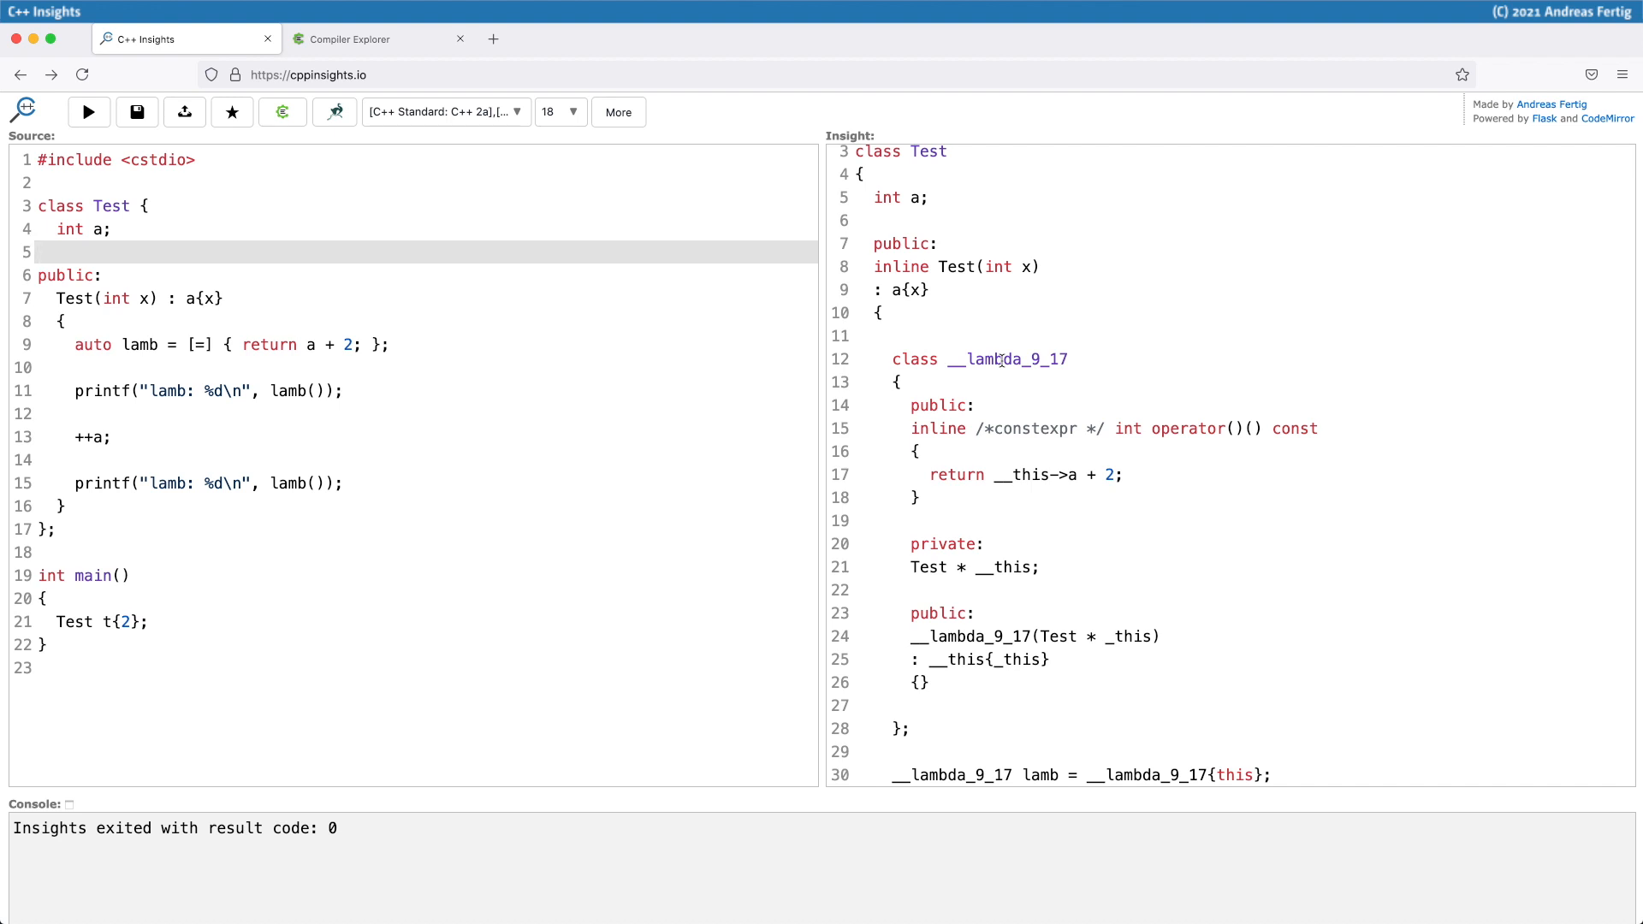
# Step: Select the *this capture in Compiler Explorer to replace it with =
pyautogui.click(378, 38)
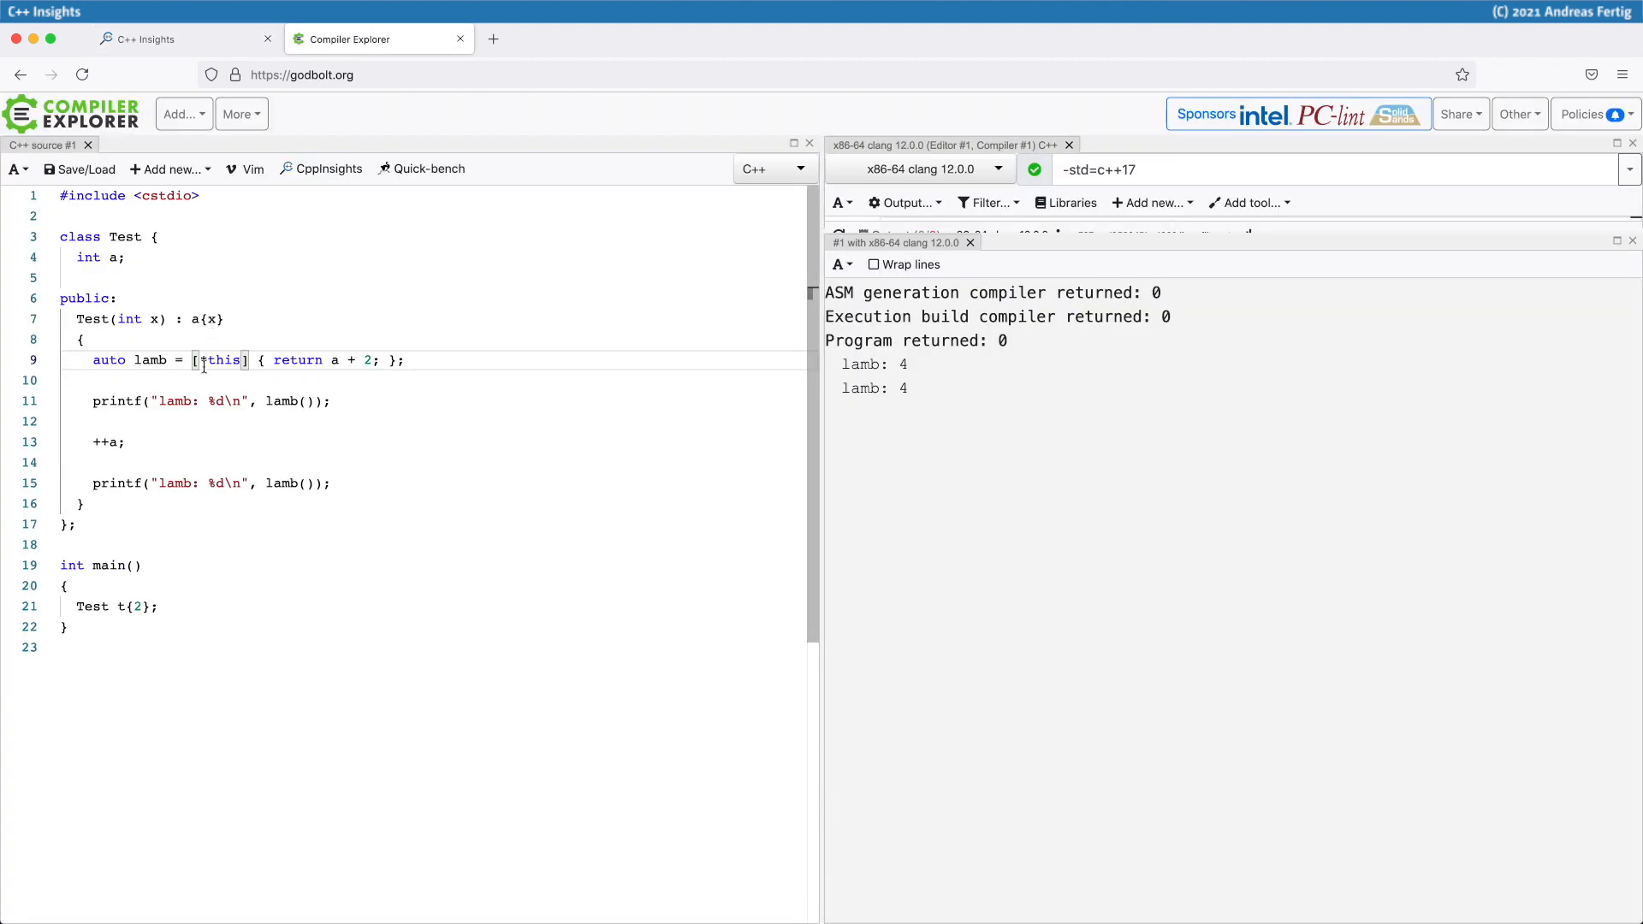
pyautogui.doubleClick(221, 360)
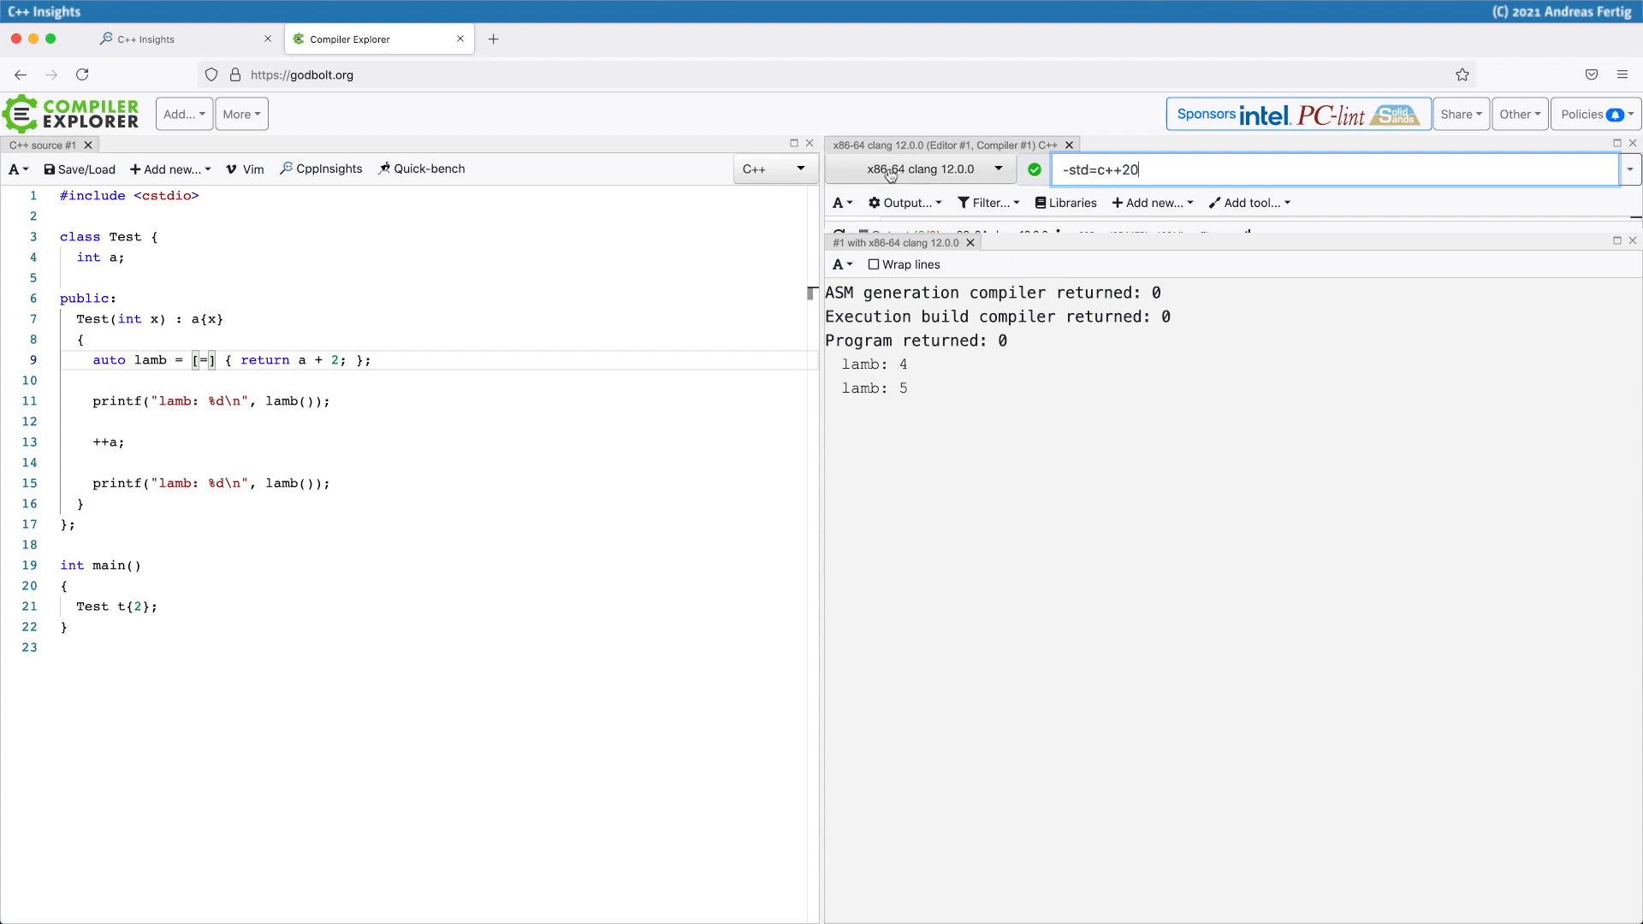
# Step: Switch the compiler to x86-64 gcc 11.1, showing the C++20 [=] this-capture deprecation warning
pyautogui.click(920, 168)
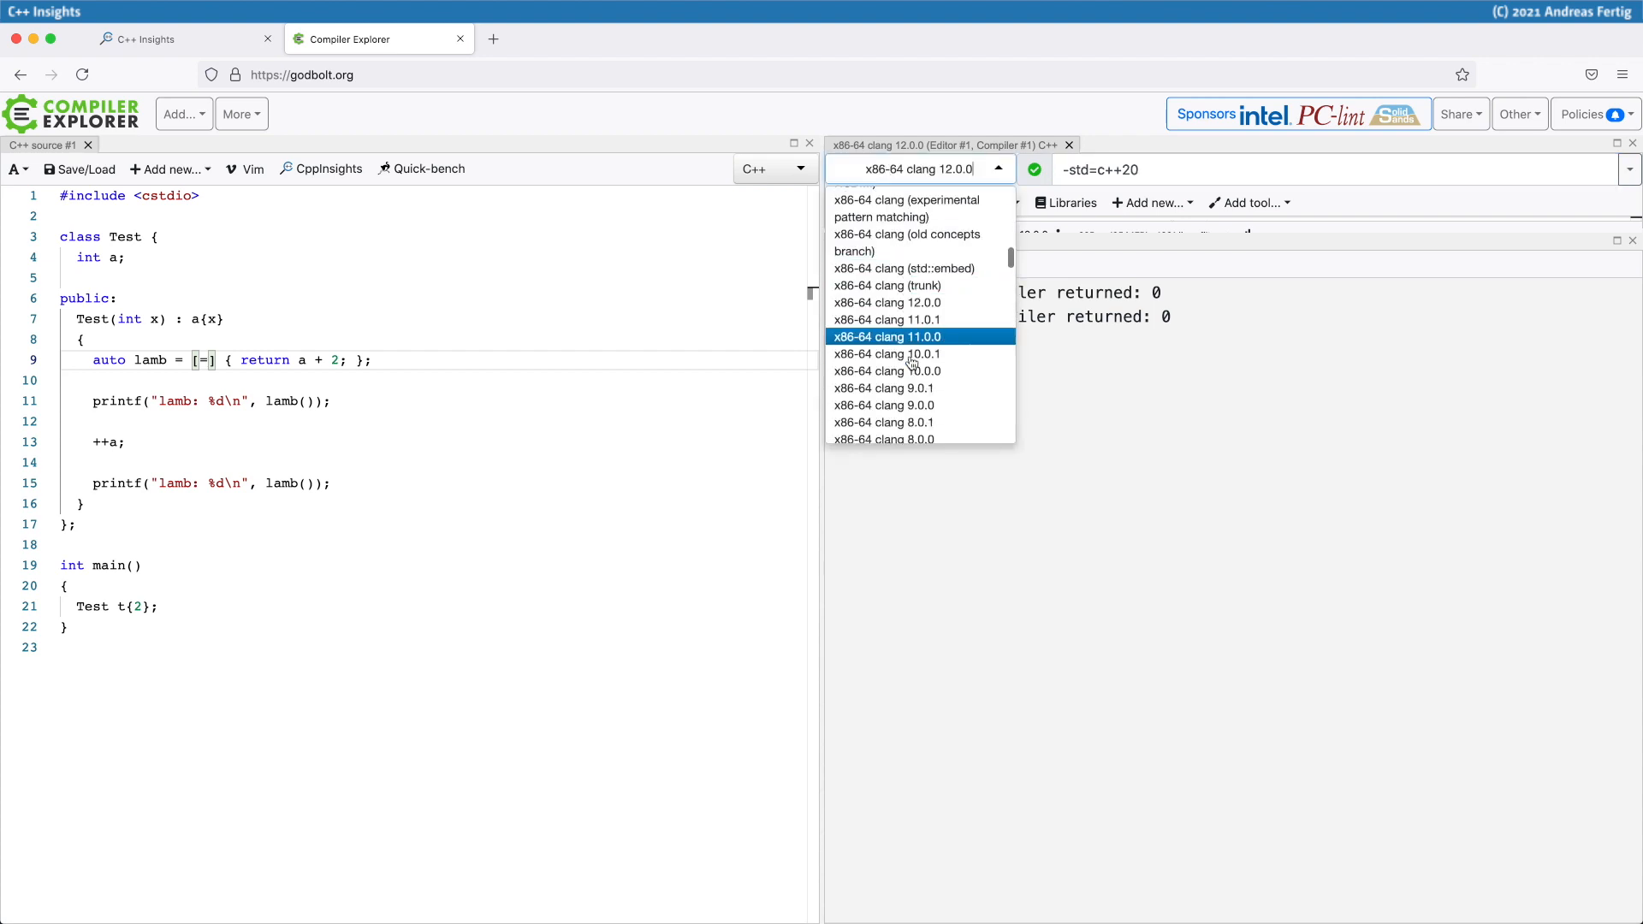
pyautogui.scroll(-3)
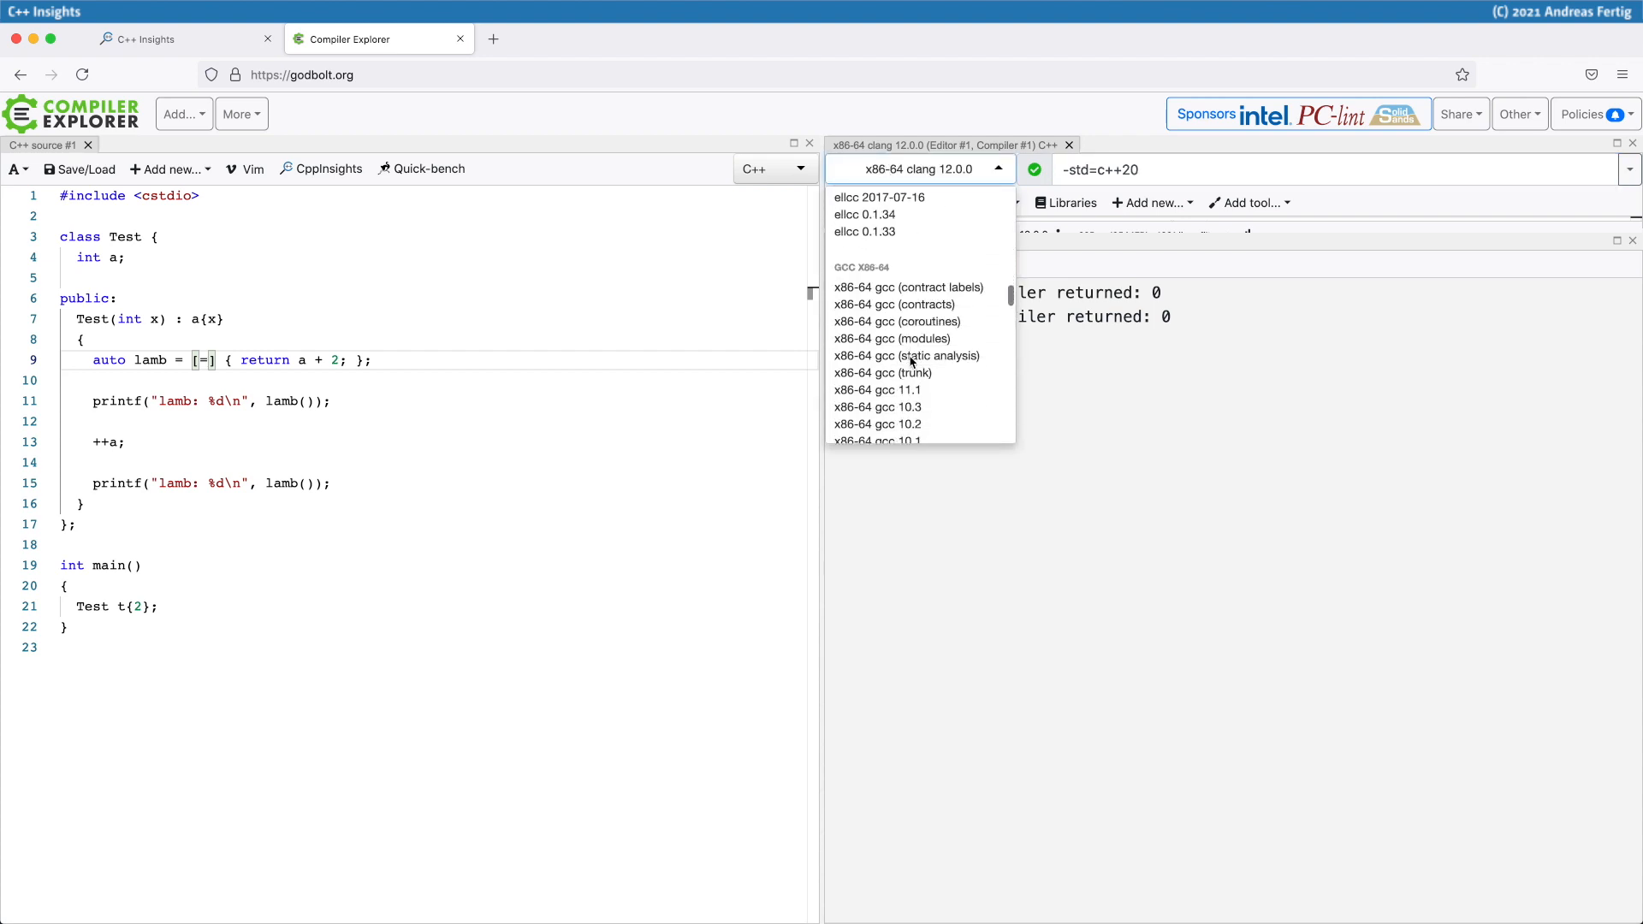
pyautogui.click(878, 389)
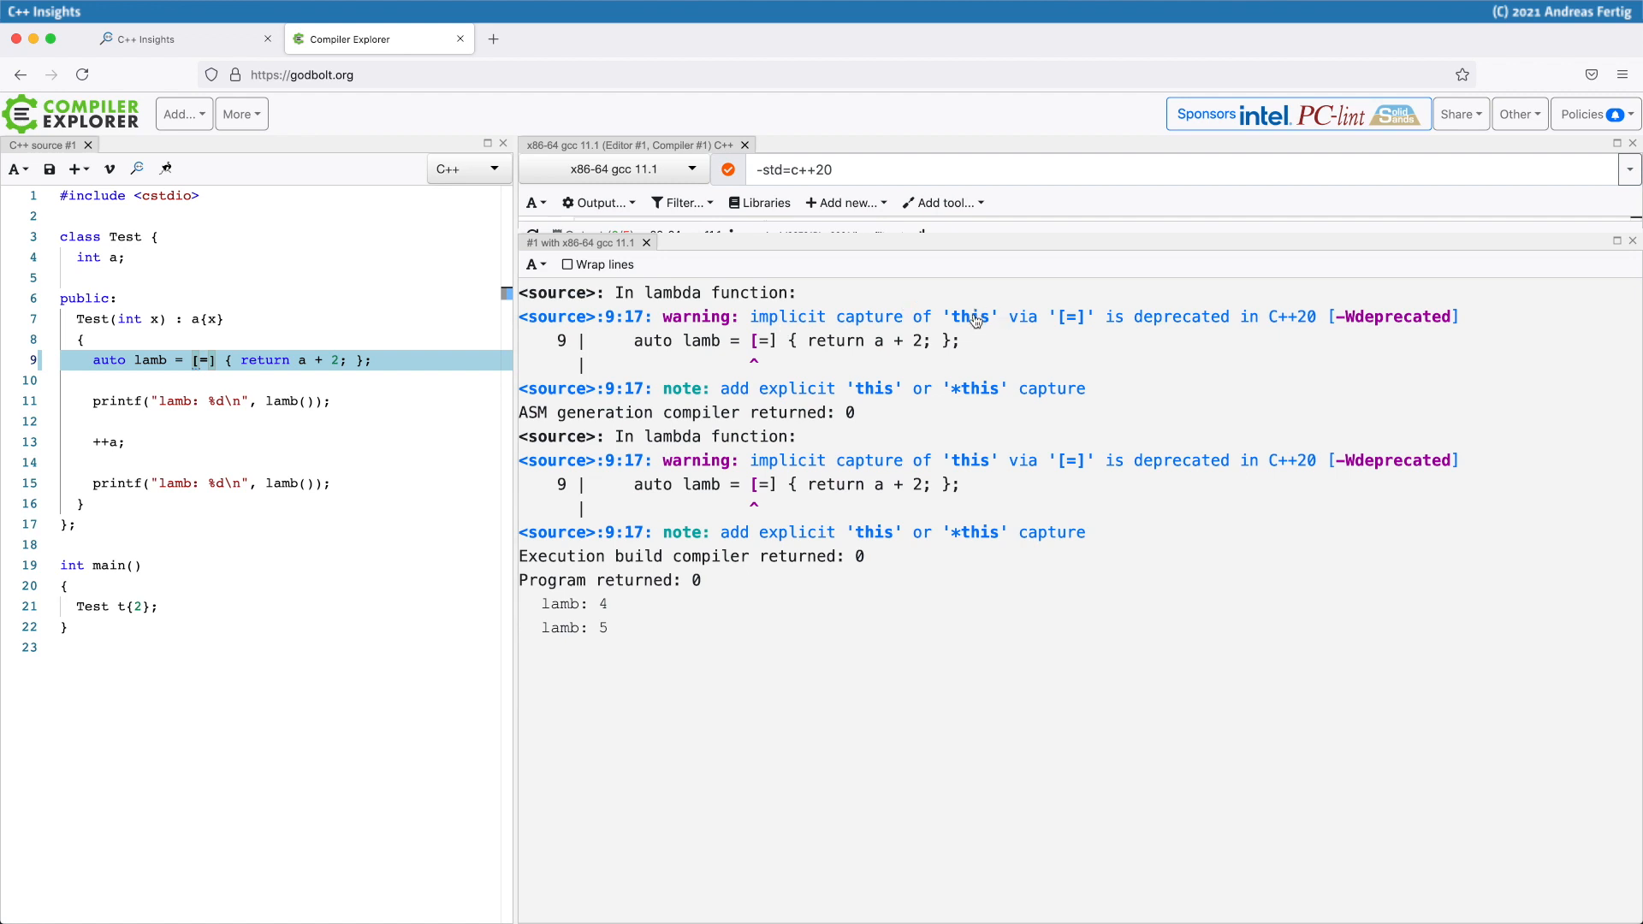
pyautogui.moveTo(1079, 329)
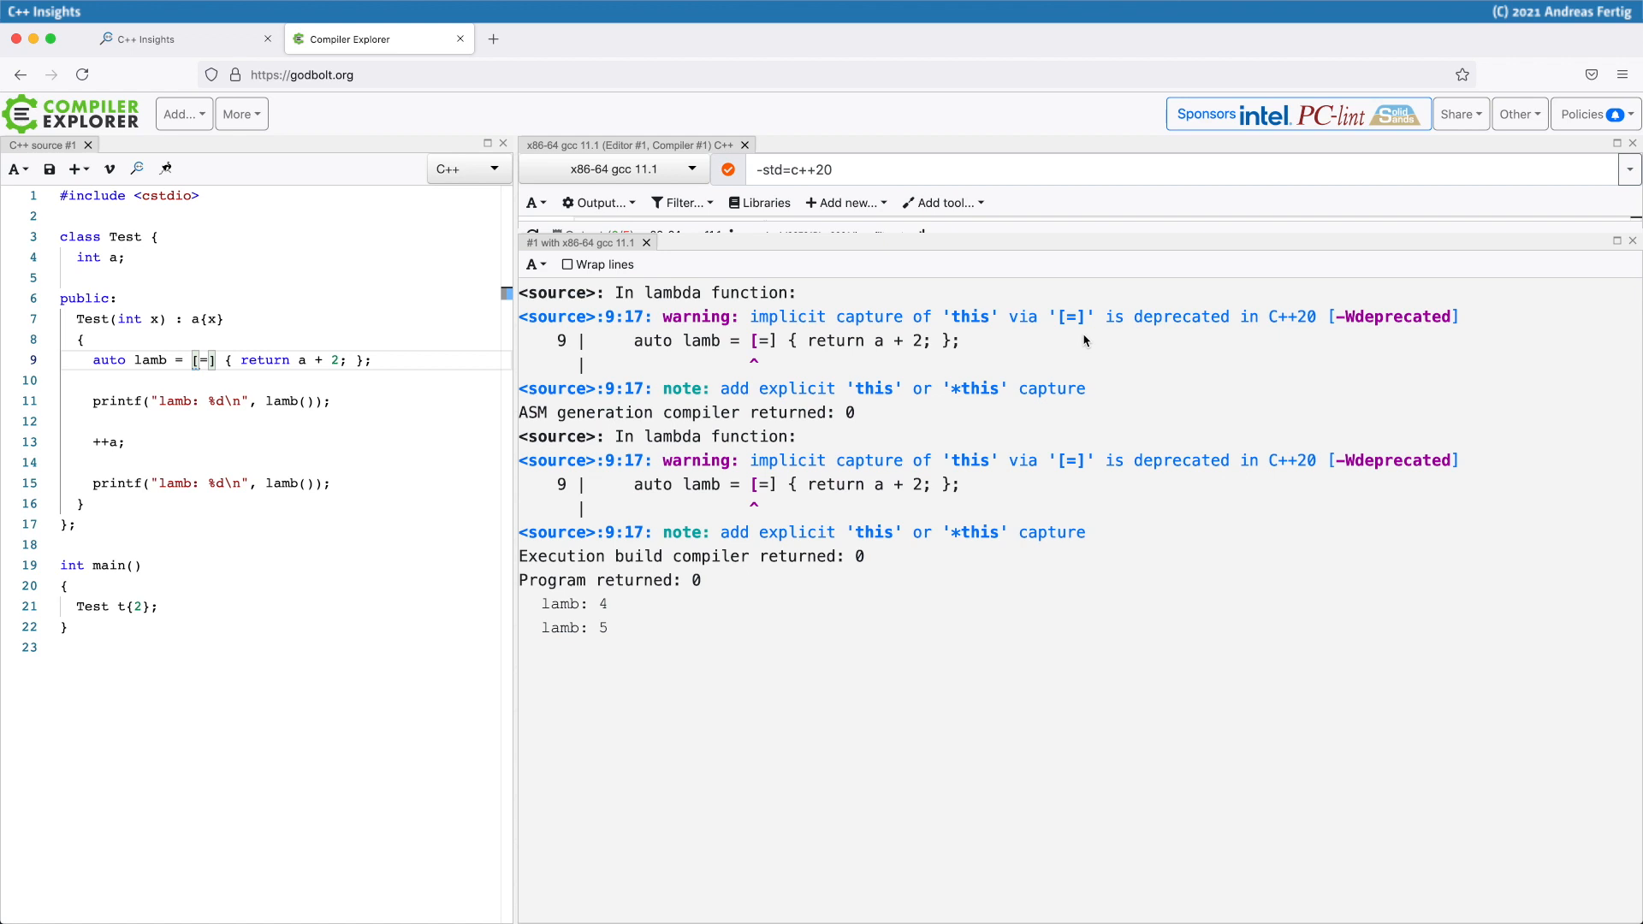
# Step: Change the lambda capture to [=,this], clearing gcc's deprecation warning
pyautogui.click(203, 360)
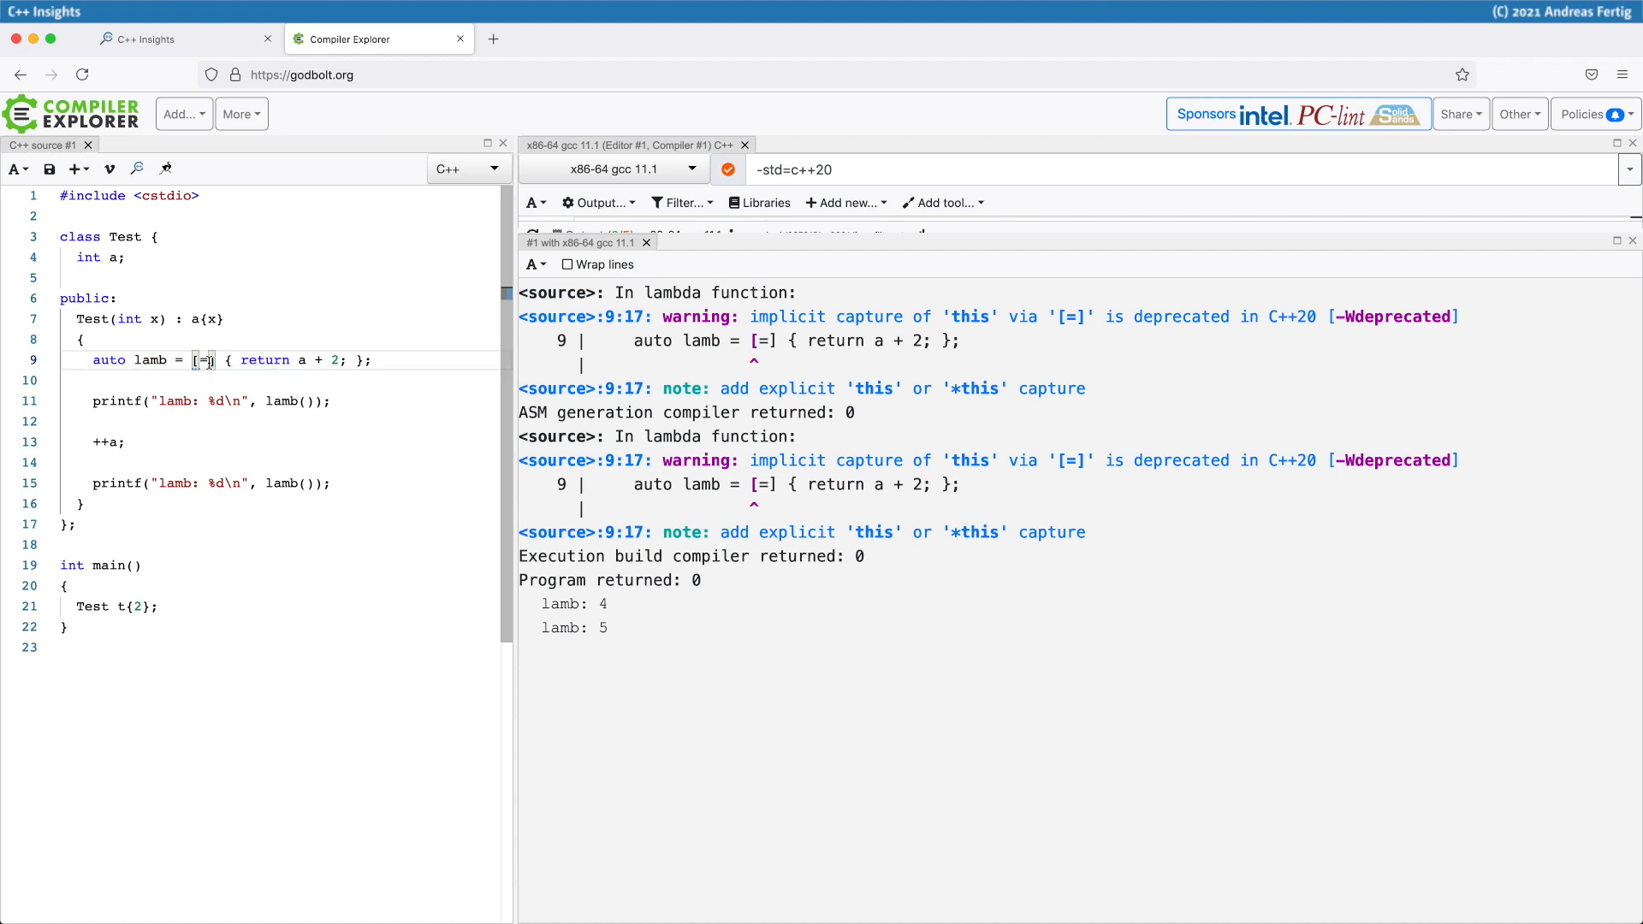
pyautogui.write(',this')
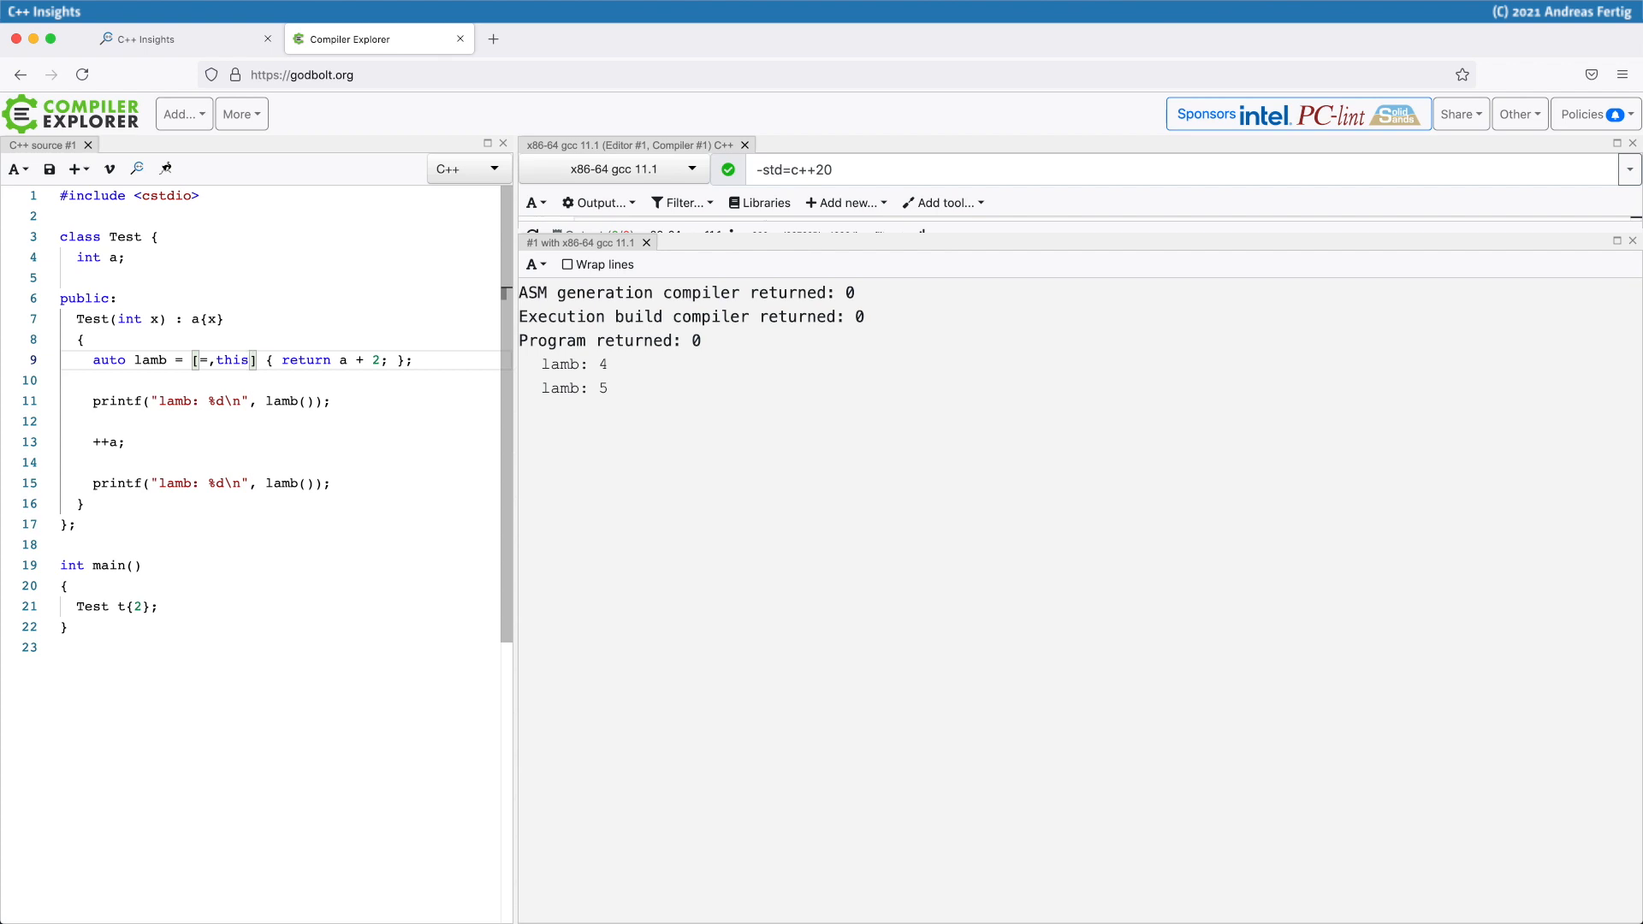
# Step: Capture [=,this] in C++ Insights and mark the generated Test * __this member
pyautogui.click(157, 38)
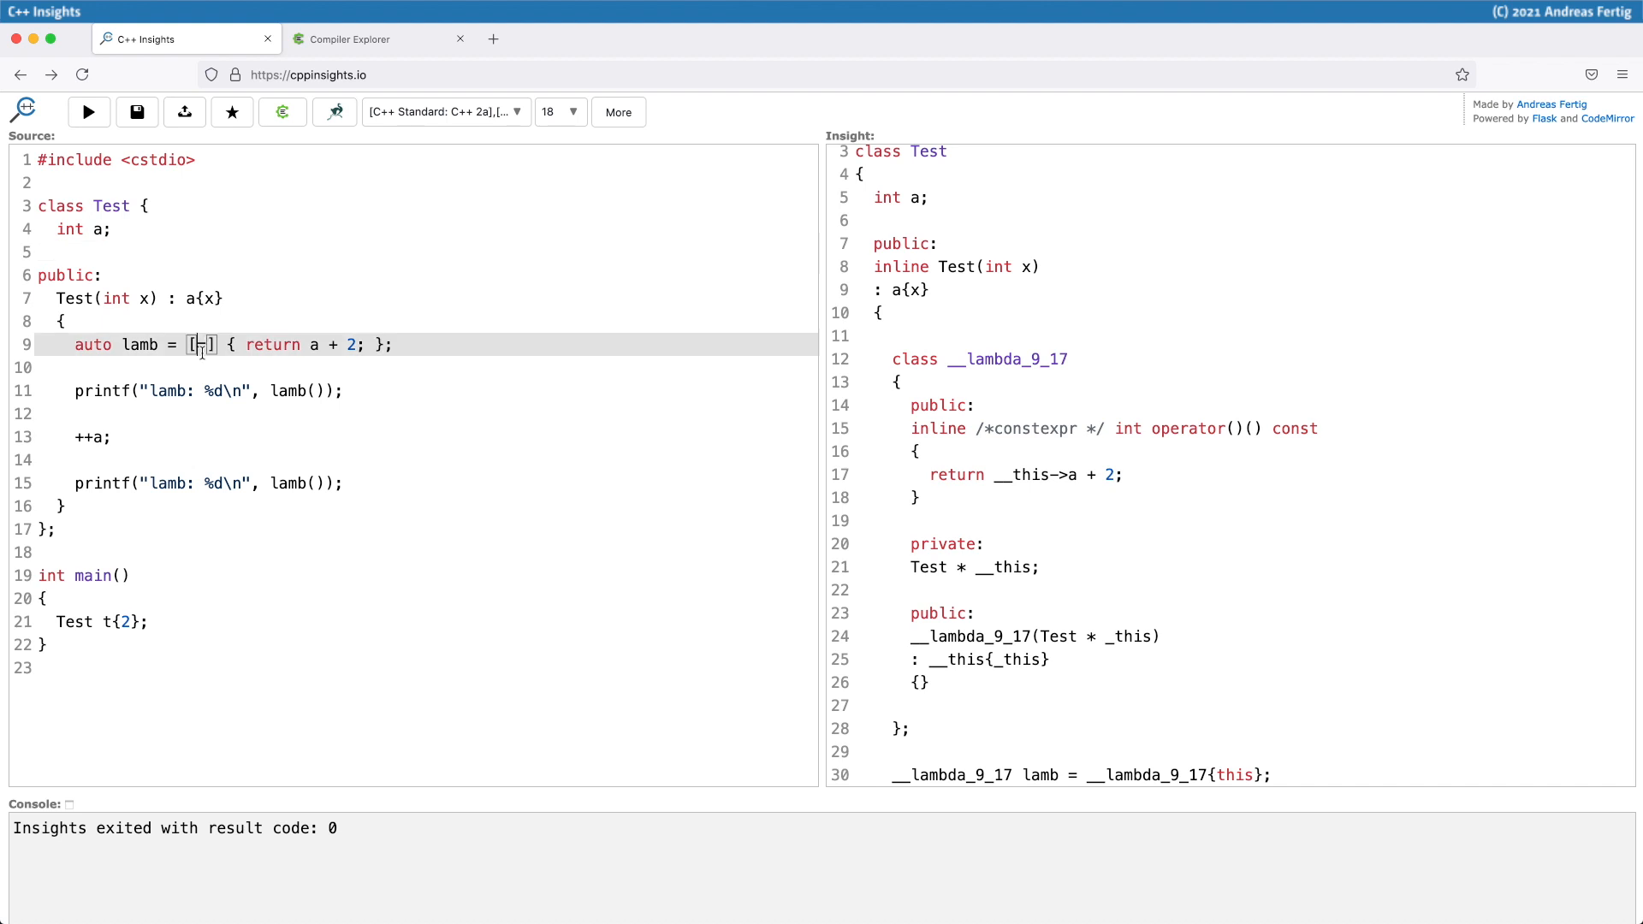
pyautogui.write('=,this')
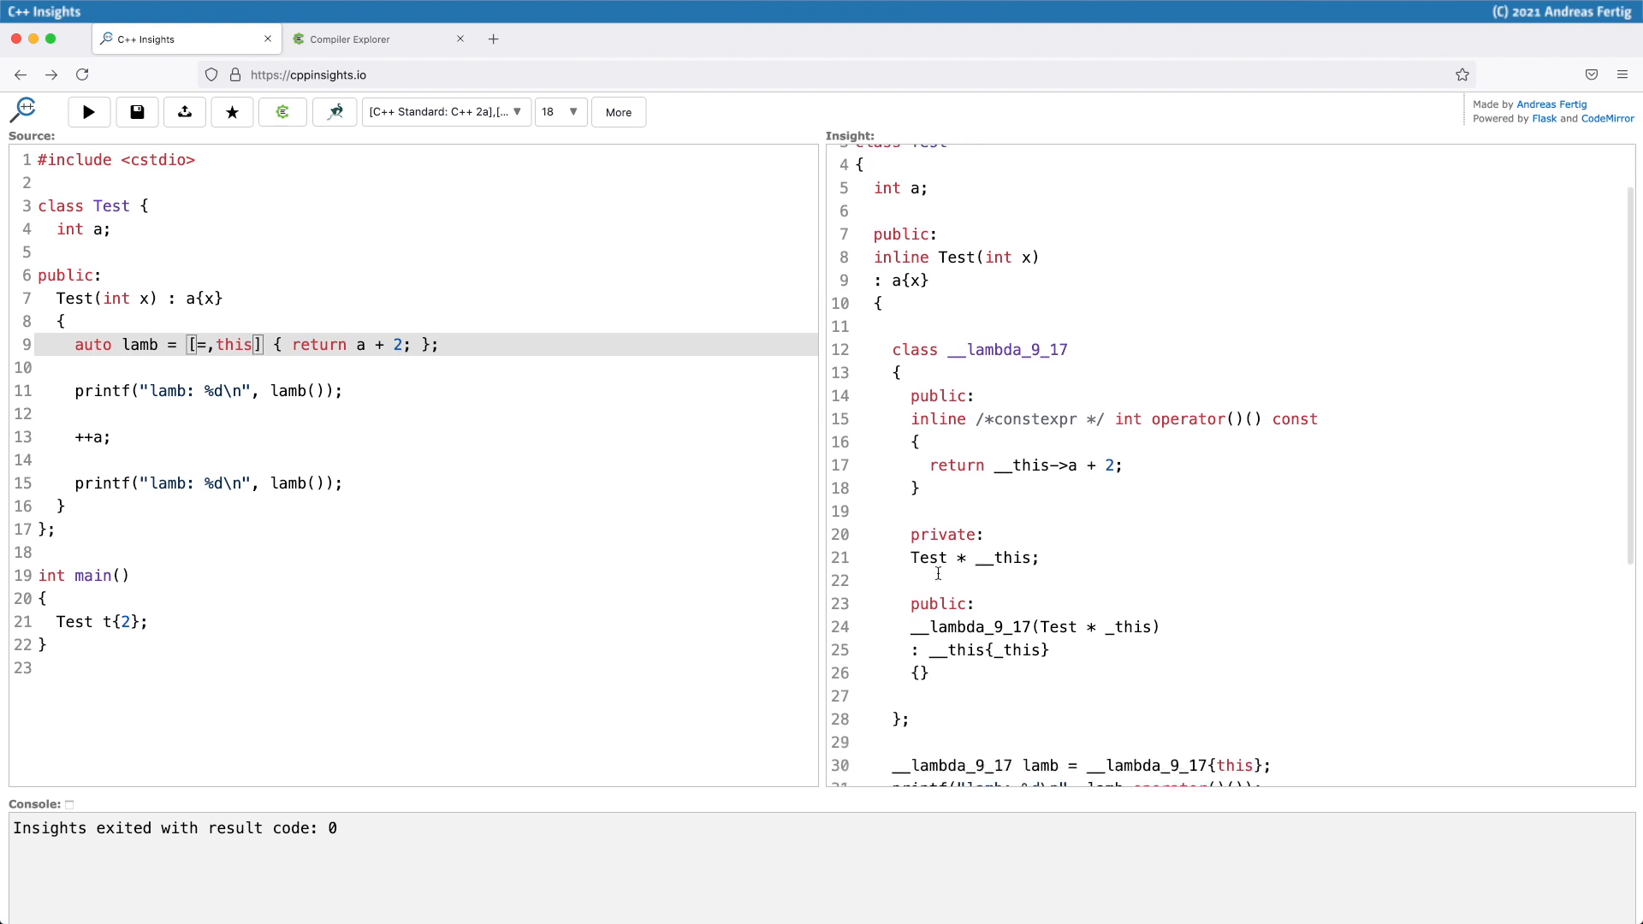
pyautogui.moveTo(914, 557)
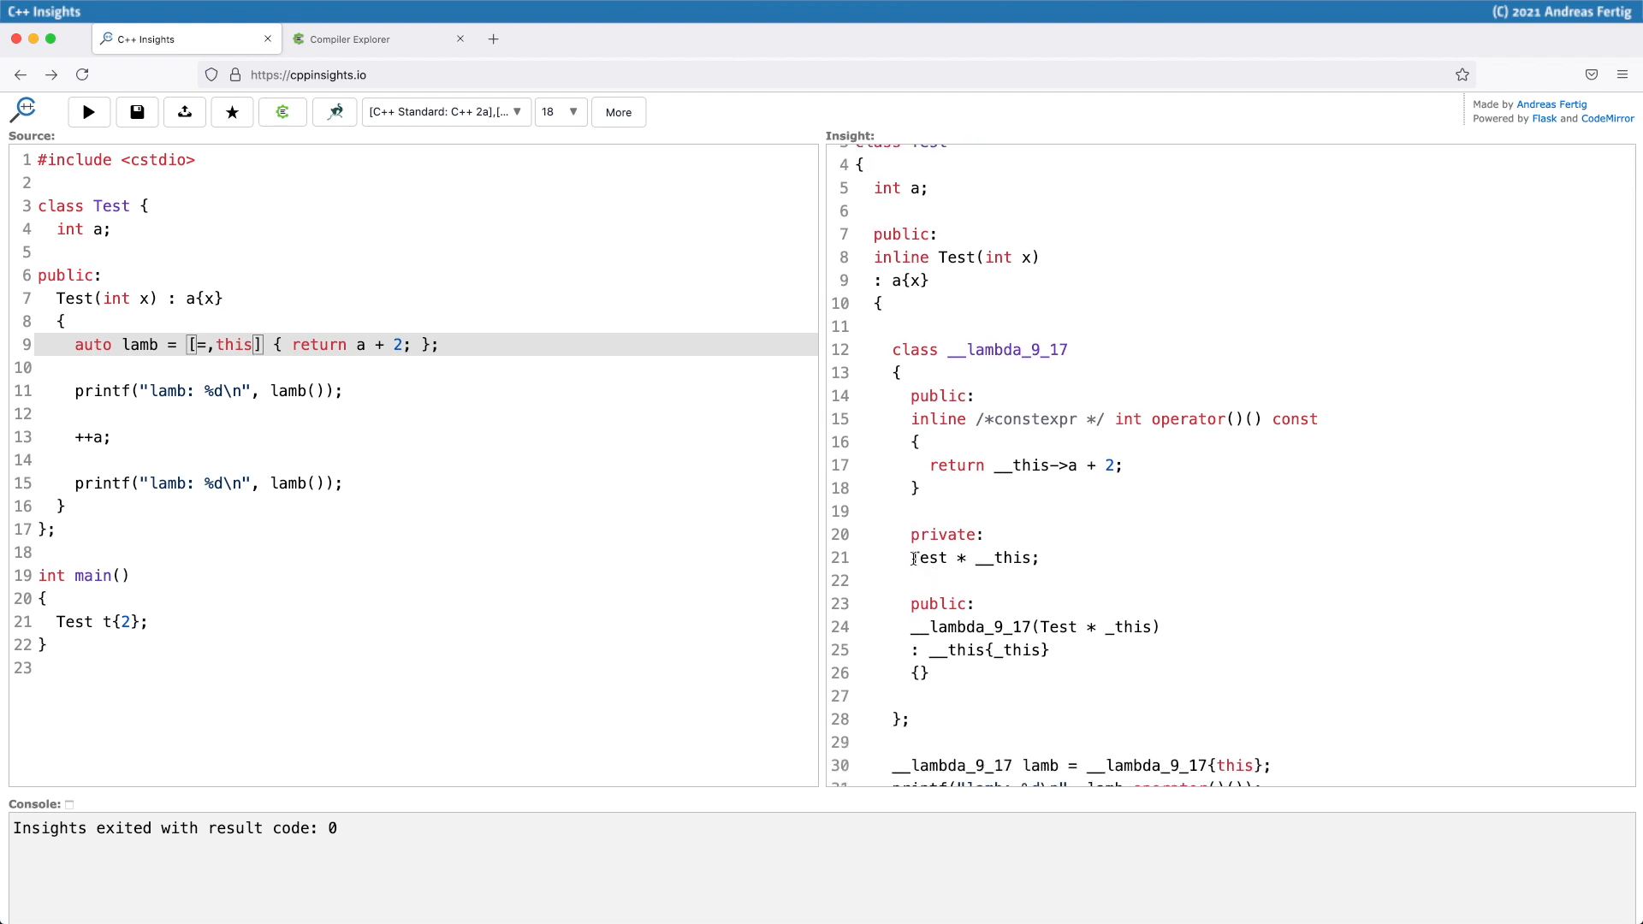
pyautogui.doubleClick(928, 557)
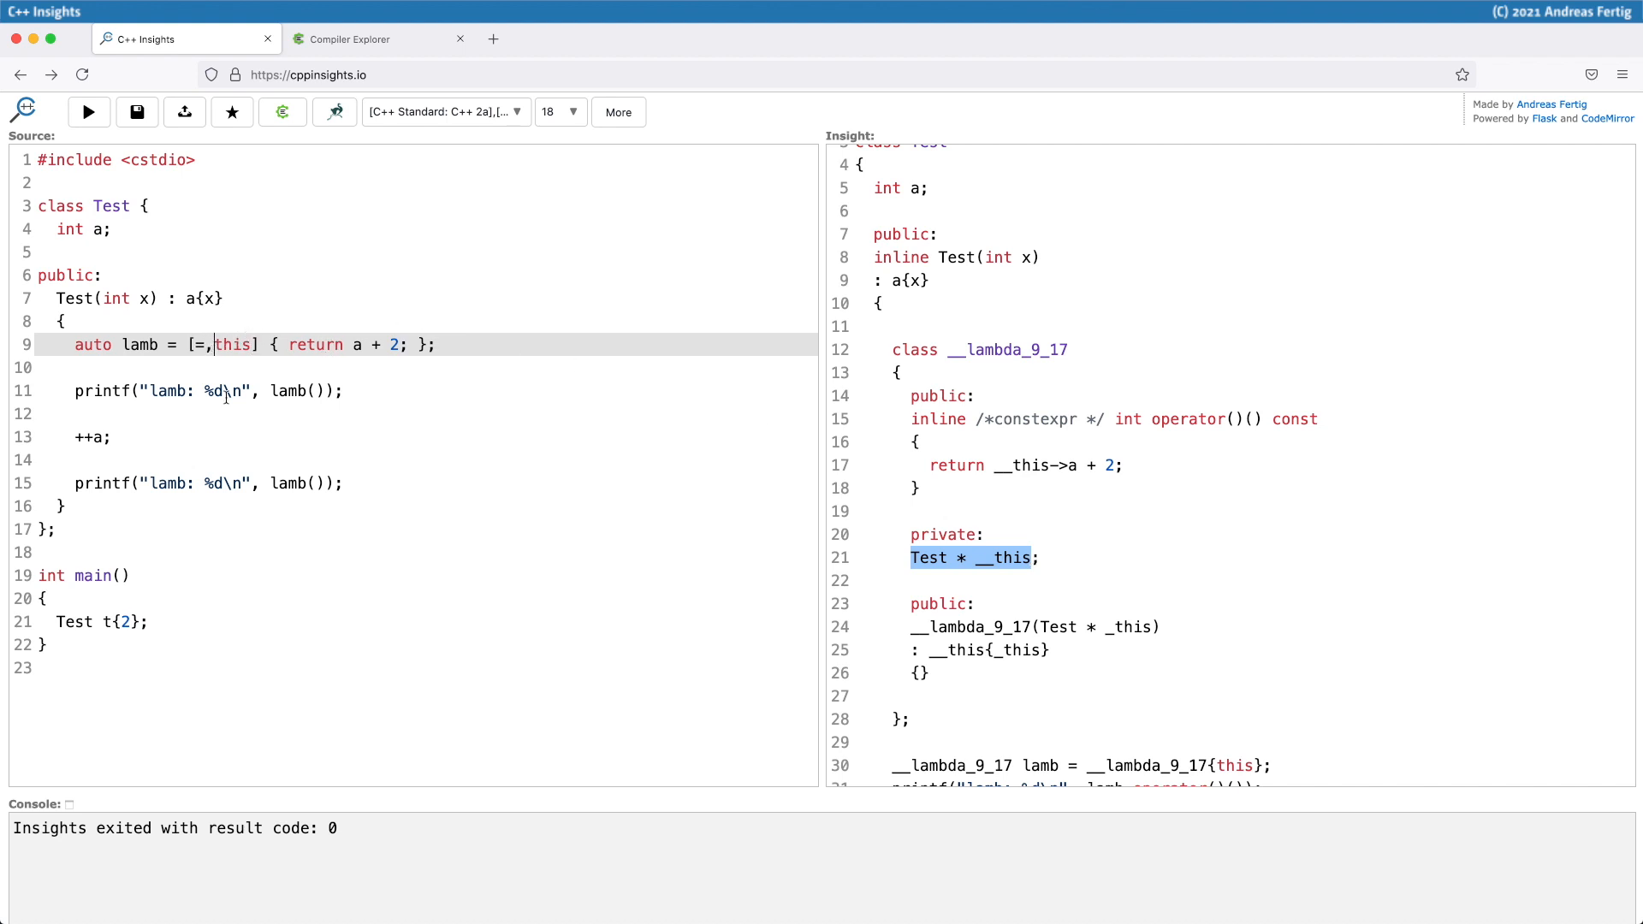
# Step: Change the capture to [=,*this], rerun the transformation, and mark *this in the source
pyautogui.write('*')
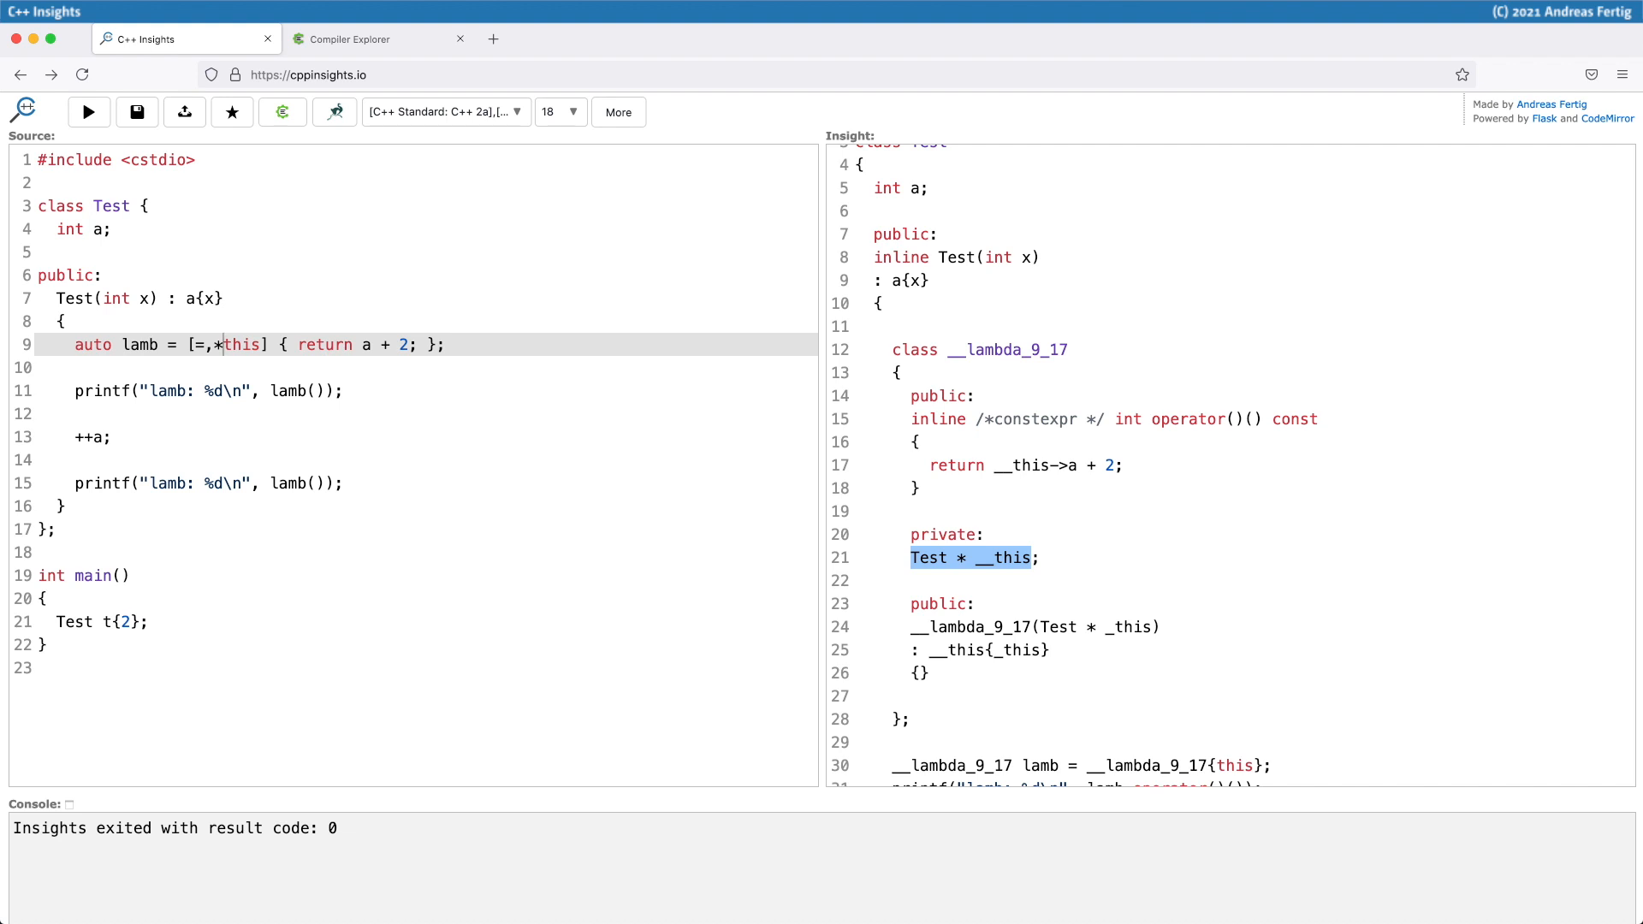
pyautogui.click(88, 113)
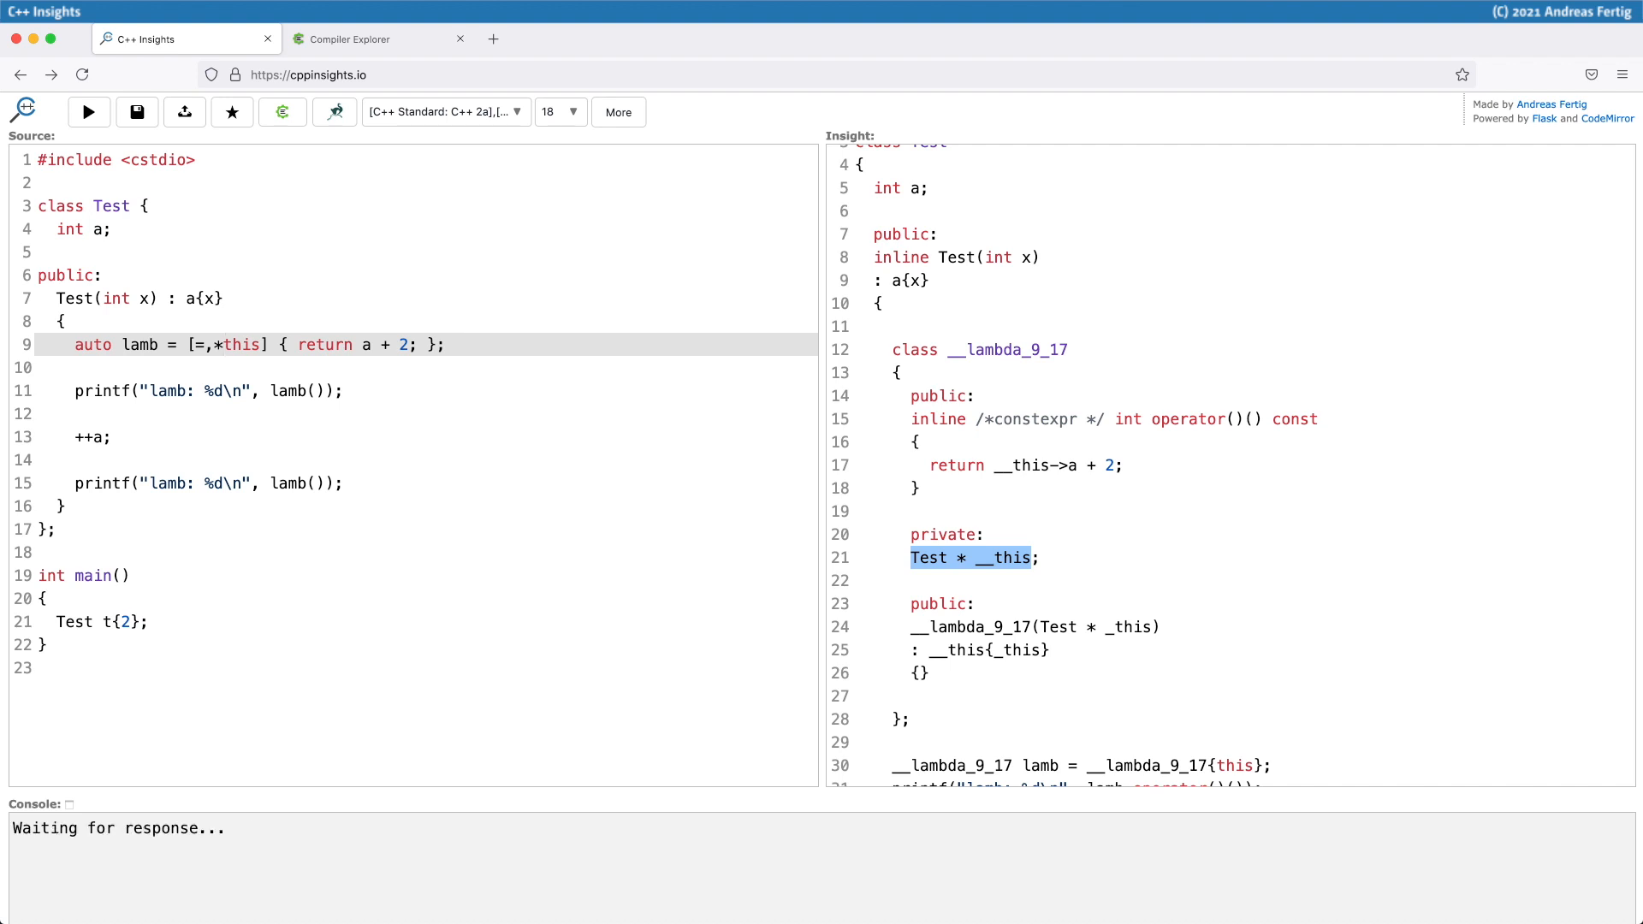
pyautogui.click(88, 112)
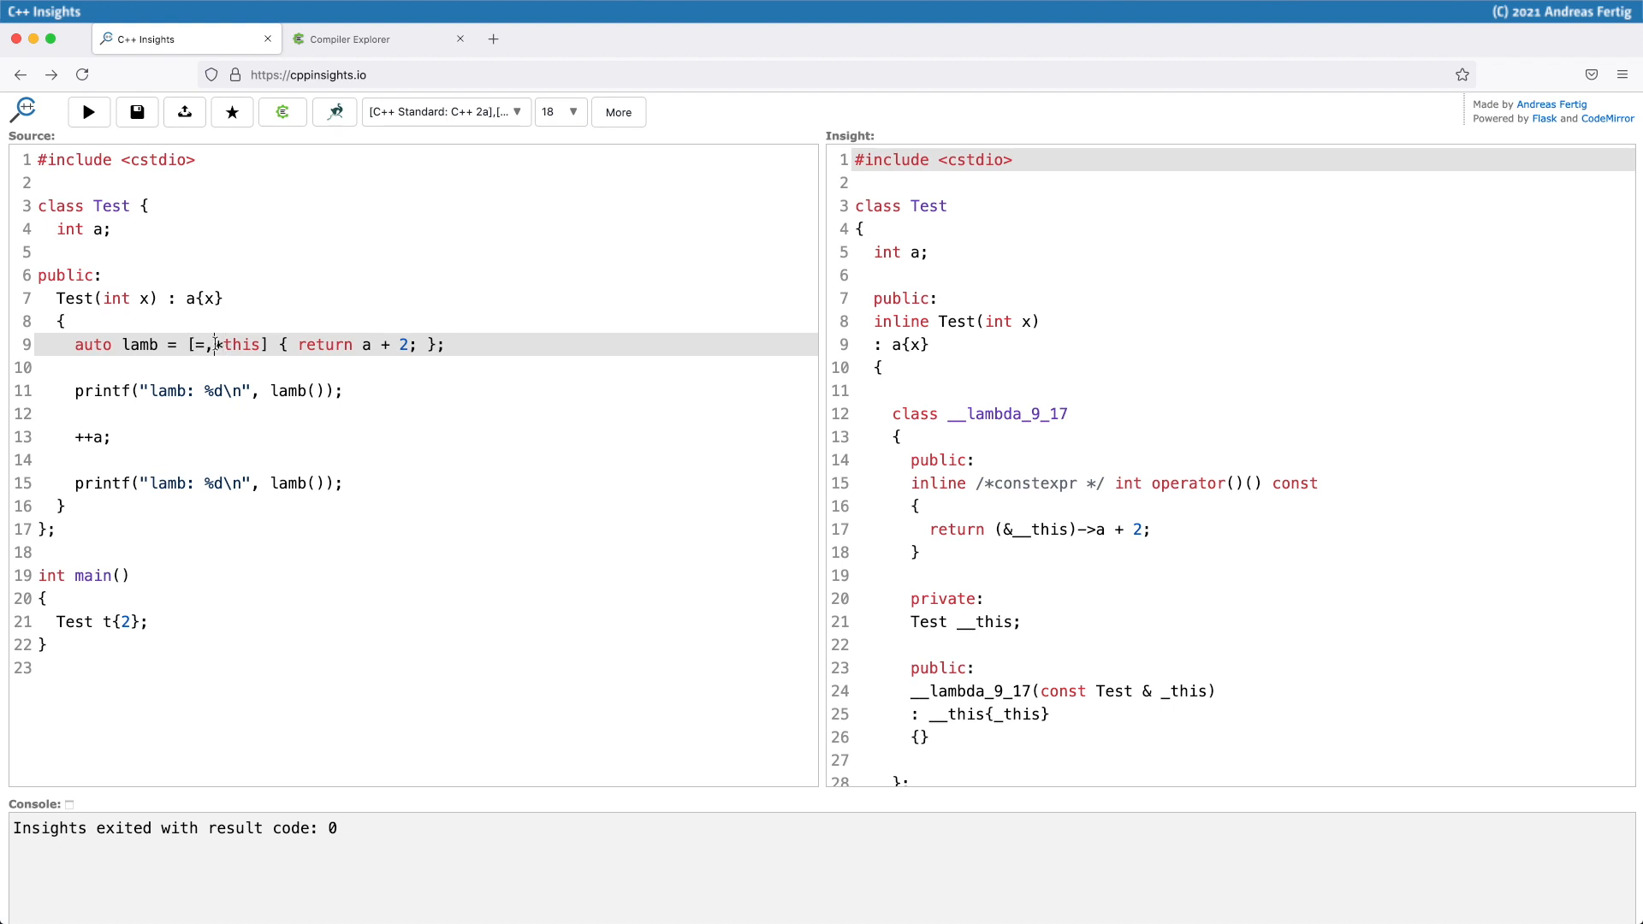
pyautogui.doubleClick(238, 344)
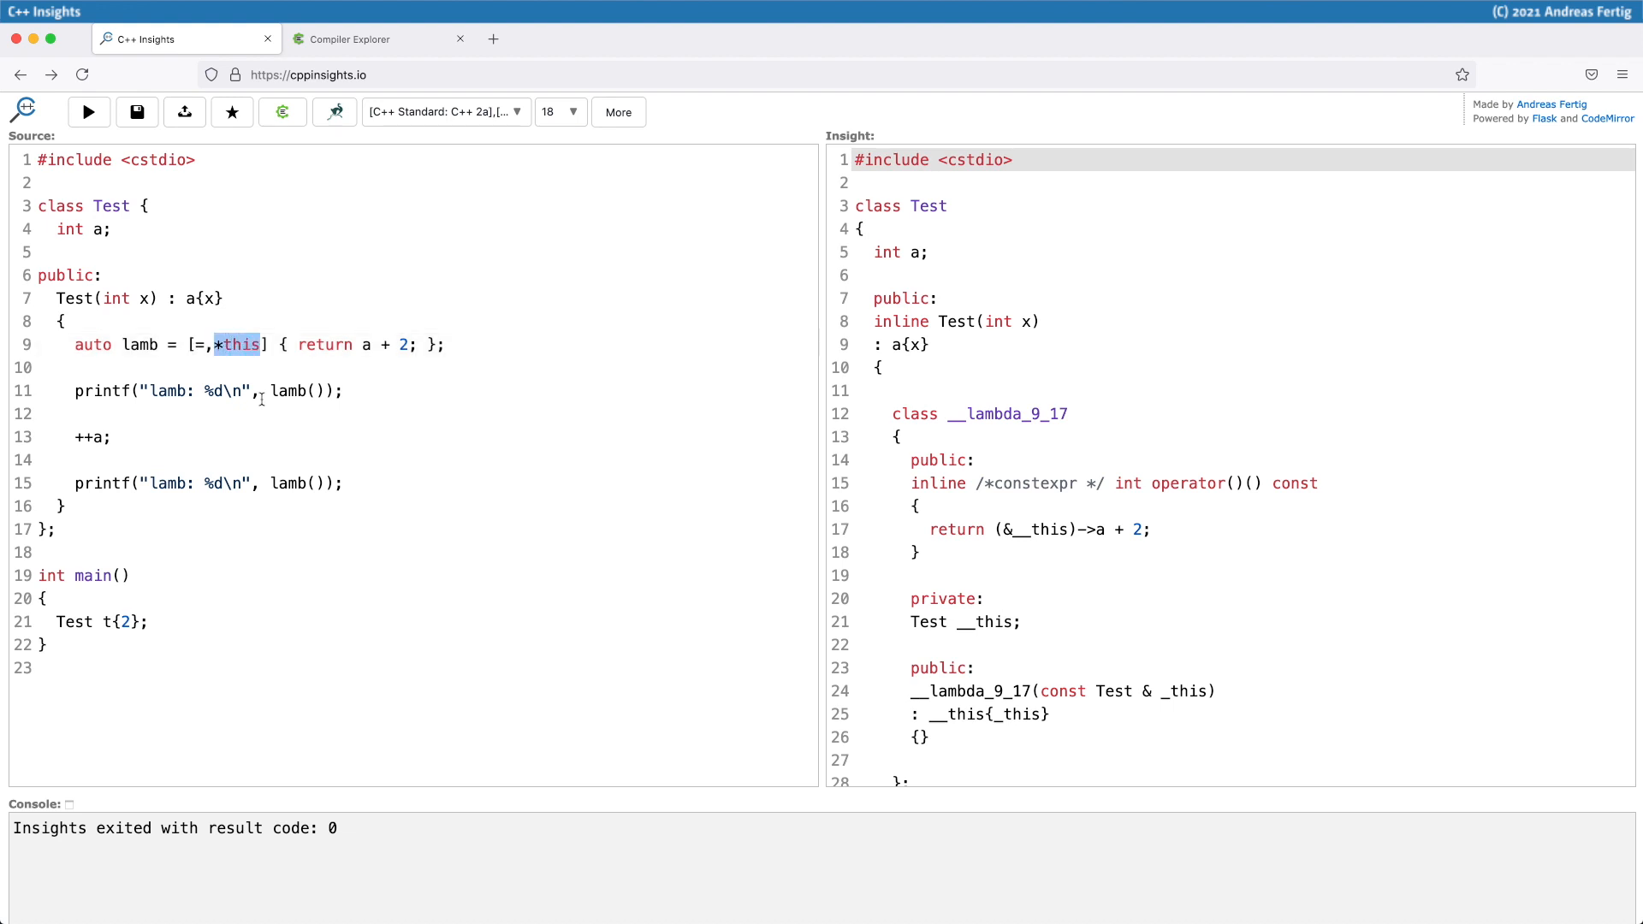